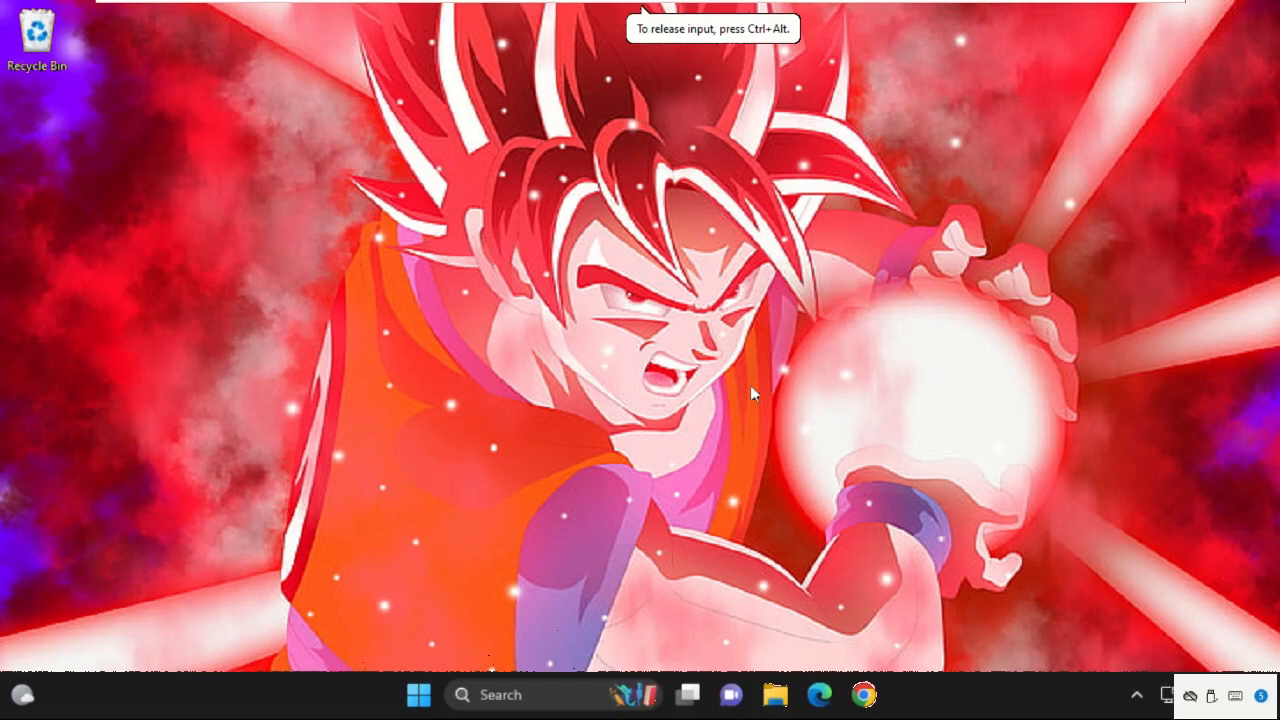
mouse_move(600, 268)
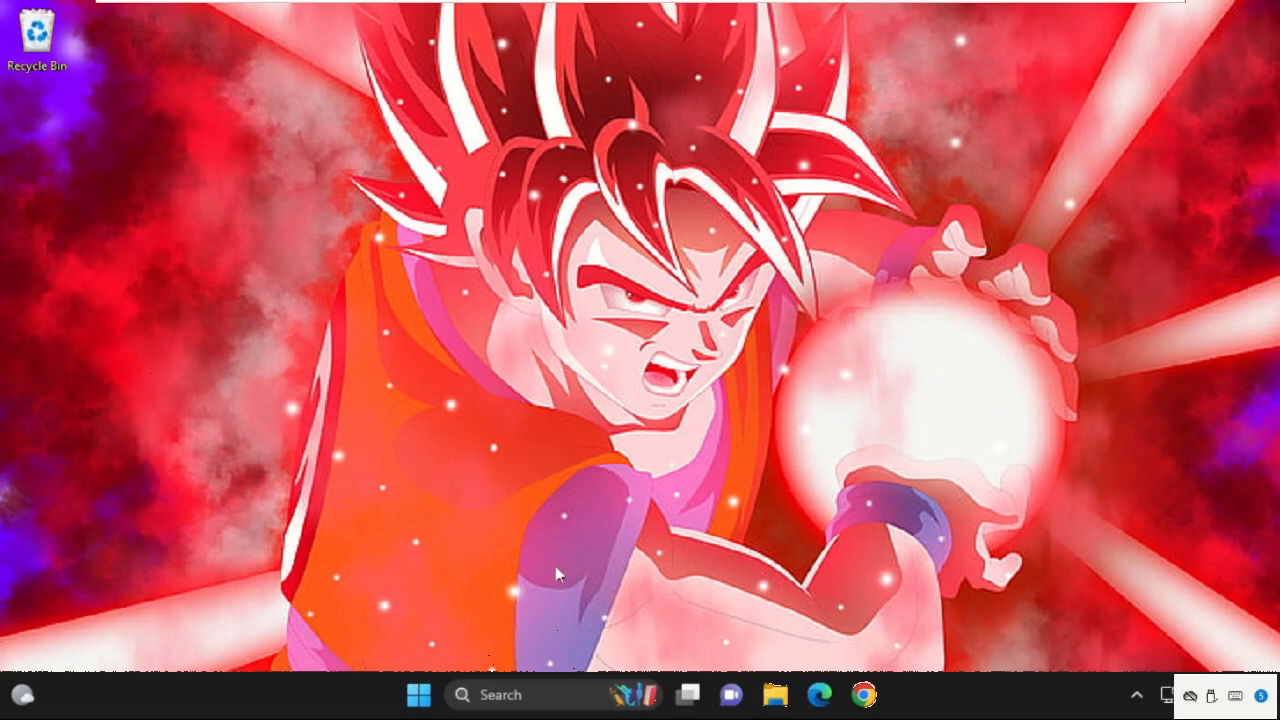
mouse_move(418, 694)
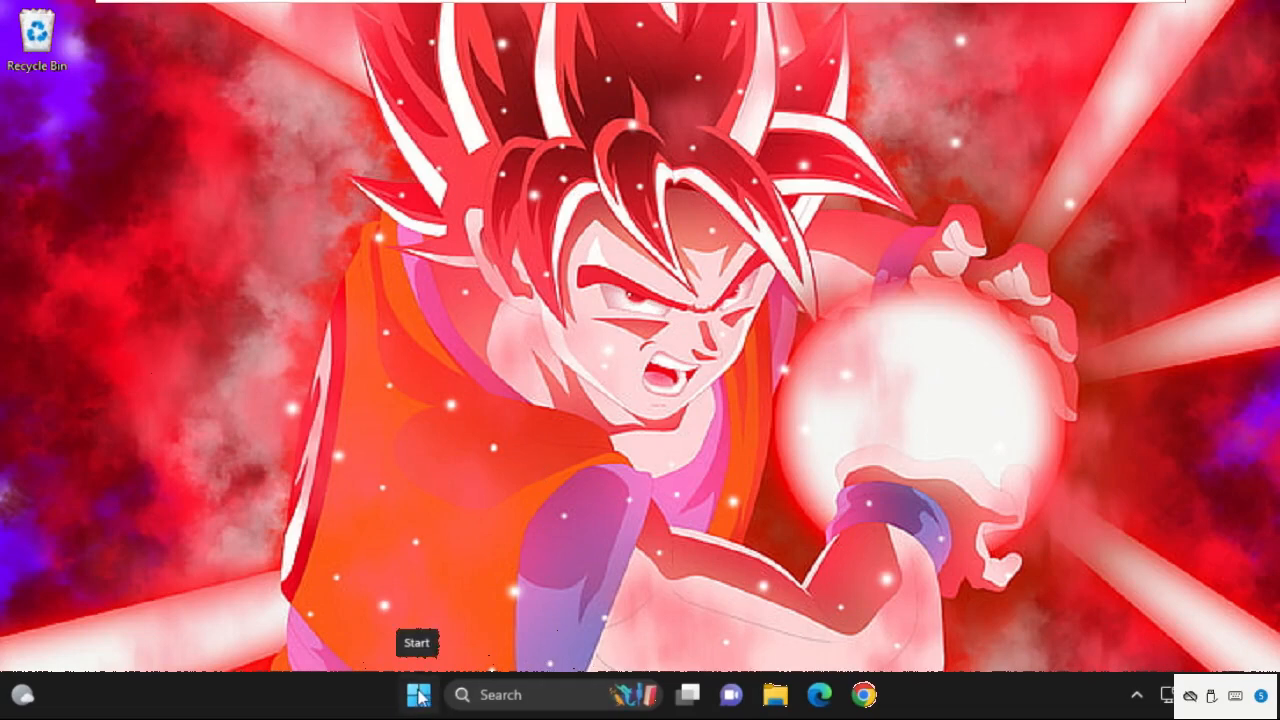
mouse_move(386, 488)
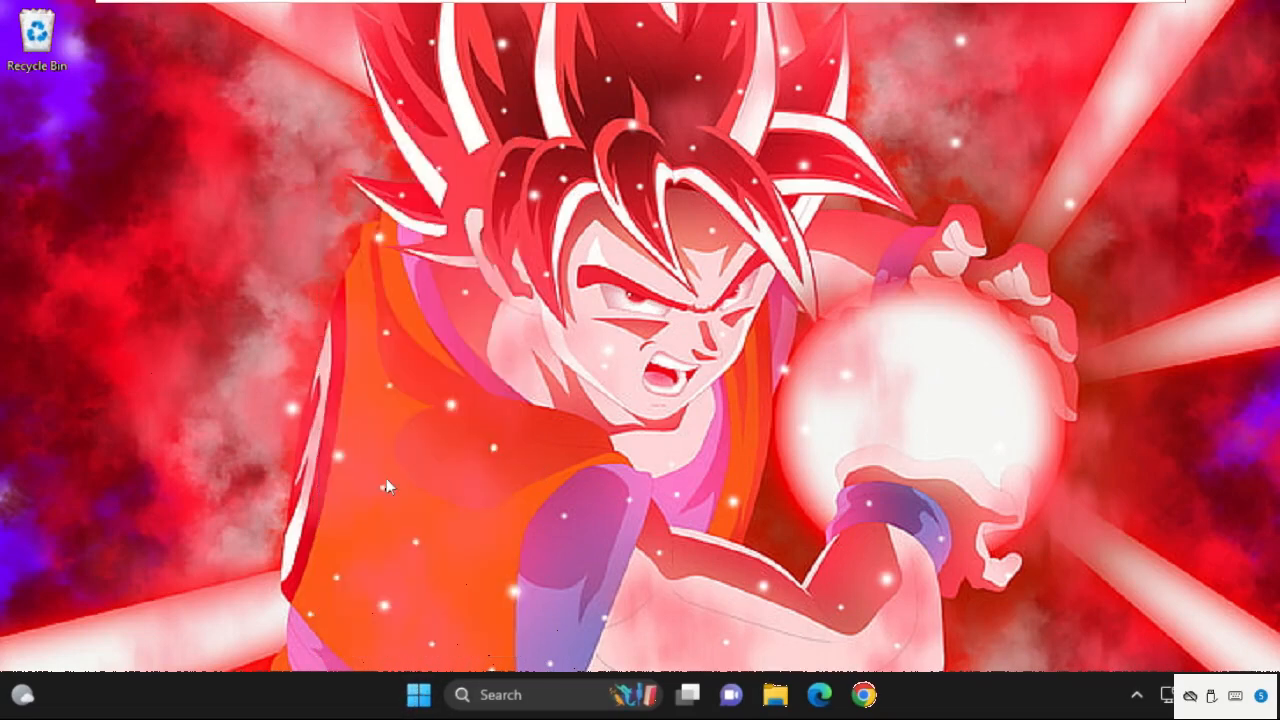
- Show the Other troubleshooters list under System > Troubleshoot in Settings
left_click(900, 696)
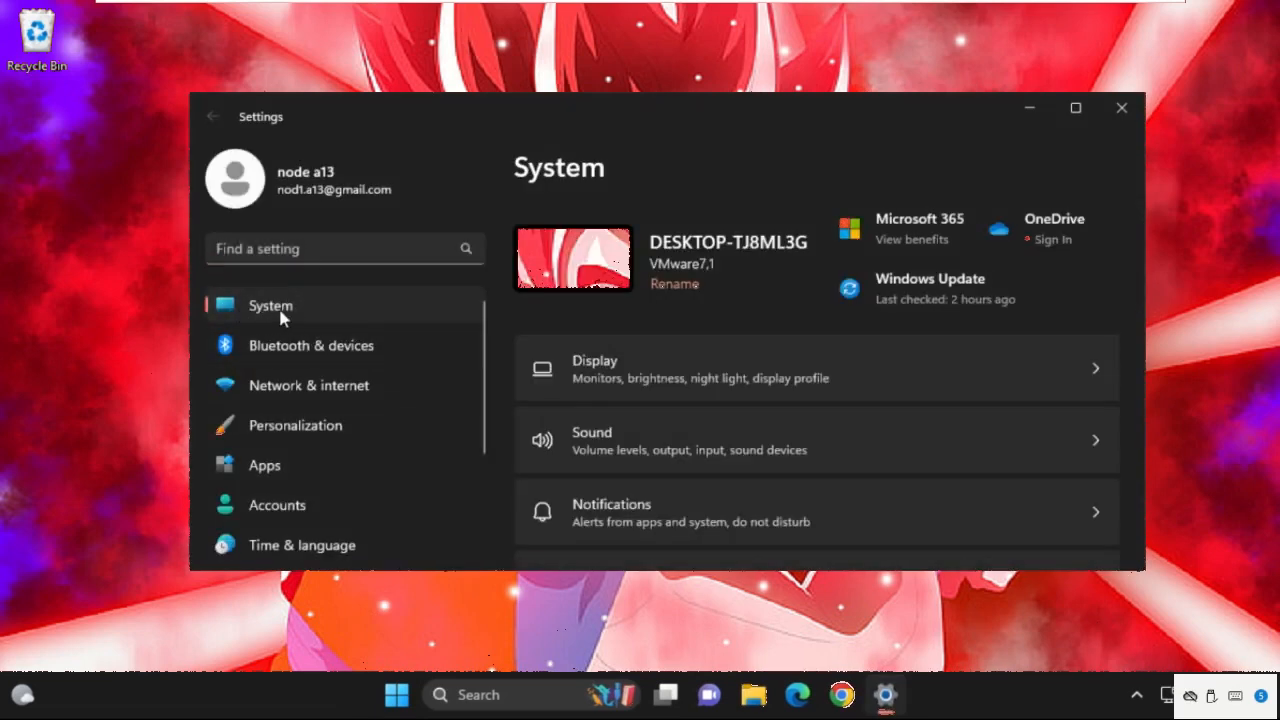
scroll("down", 3)
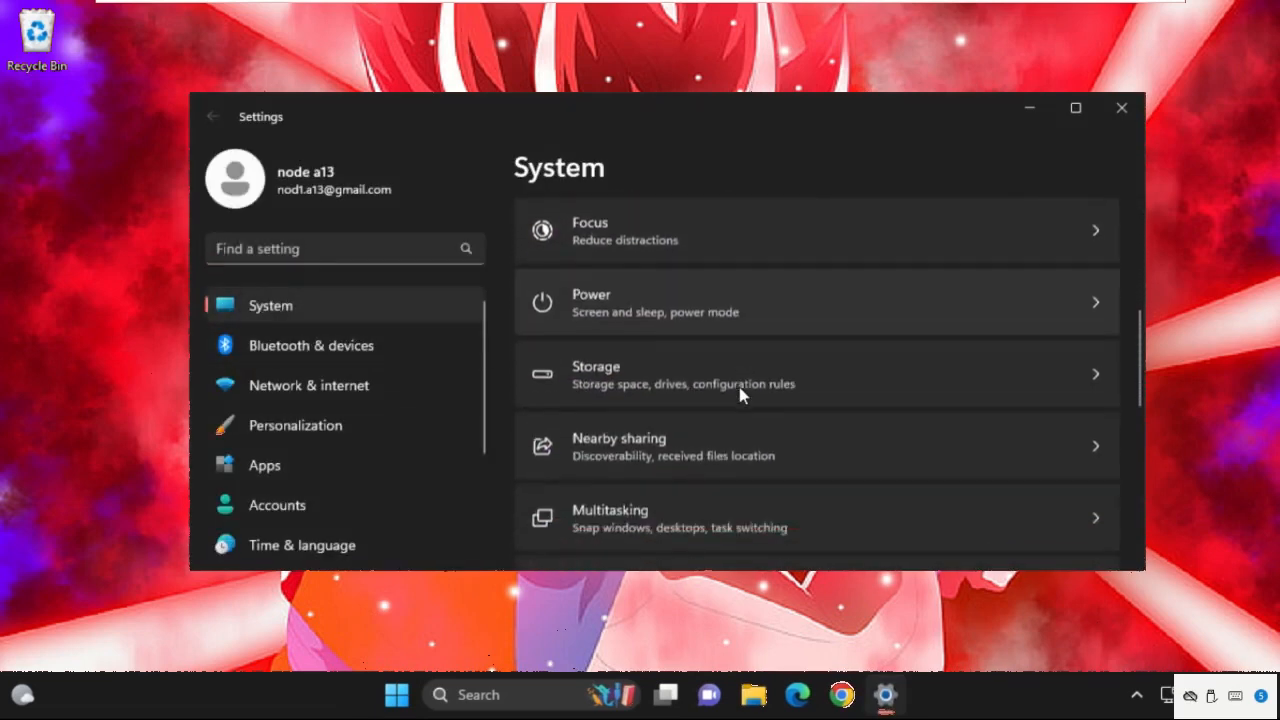
scroll("down", 3)
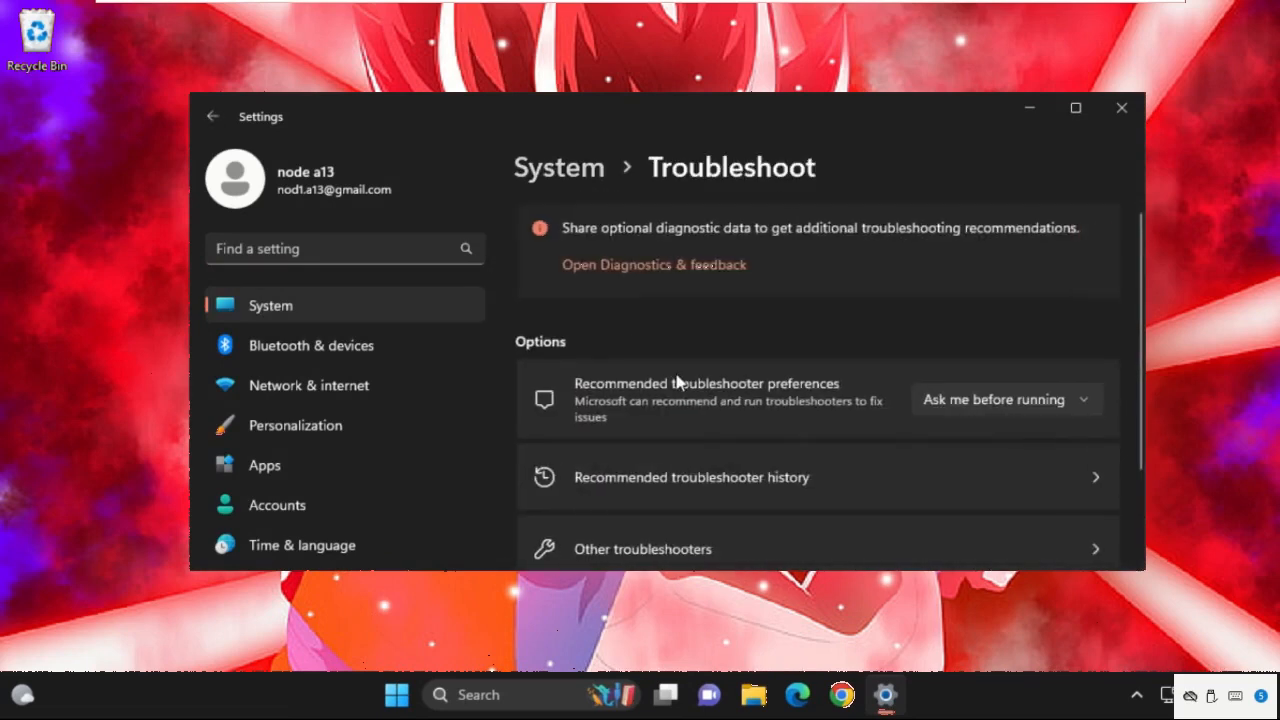
scroll("down", 3)
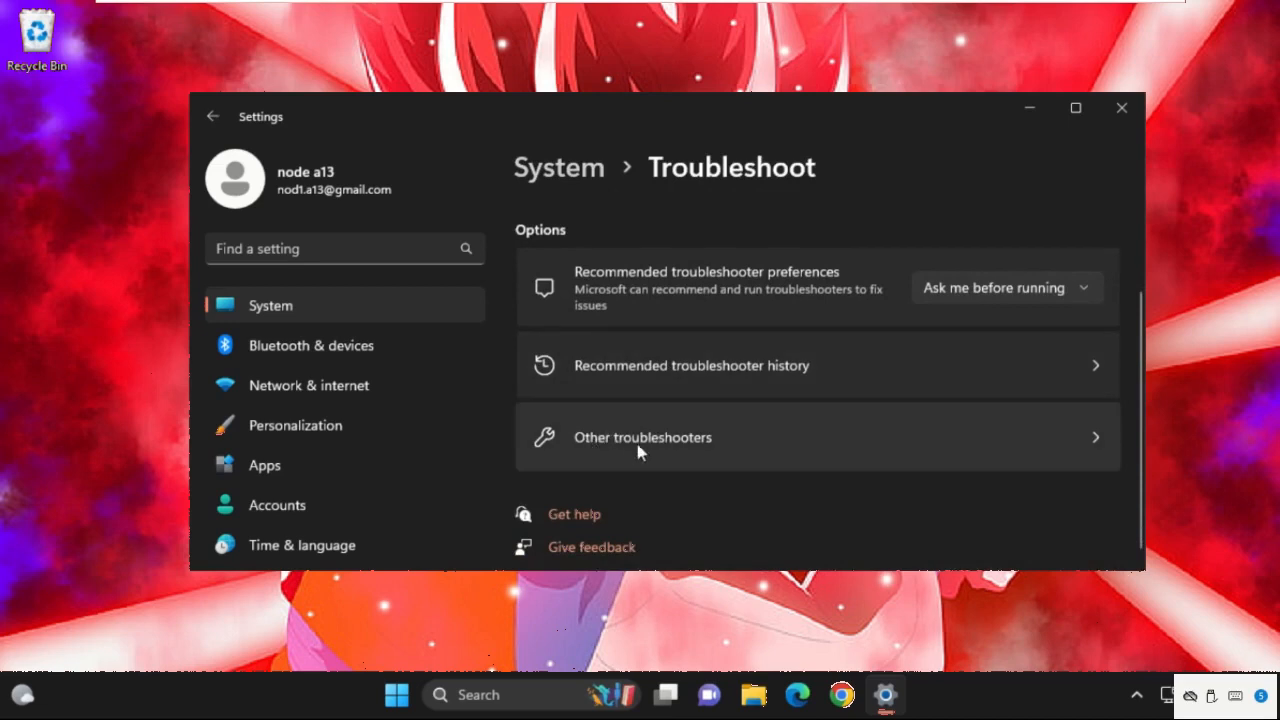
left_click(642, 436)
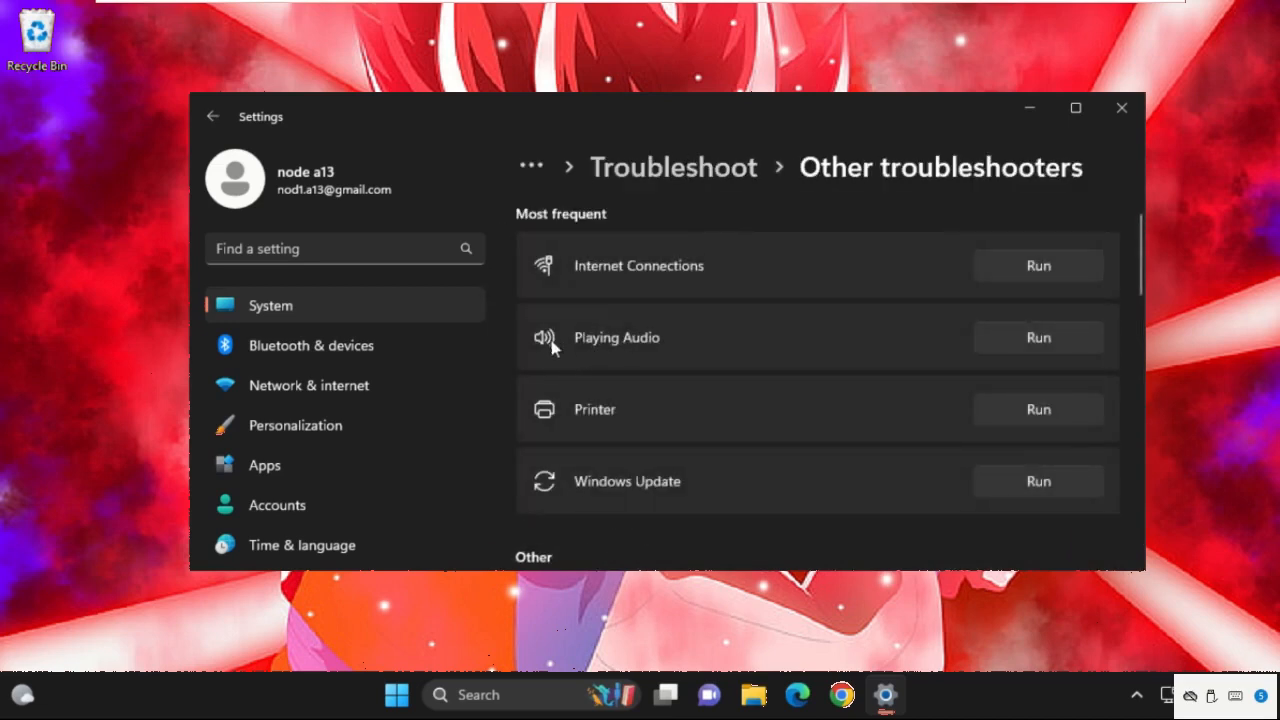
mouse_move(1016, 342)
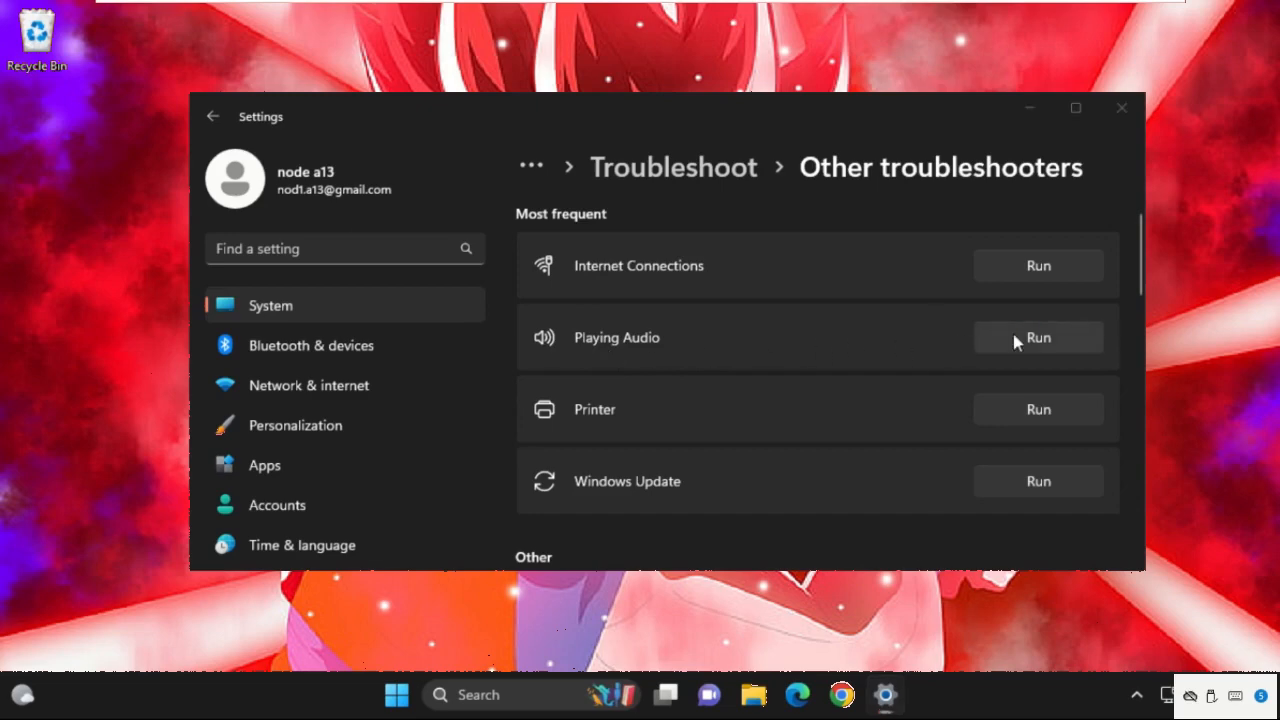
- Run Playing Audio, disable all speaker enhancements when prompted, and close the finished troubleshooter
left_click(1038, 336)
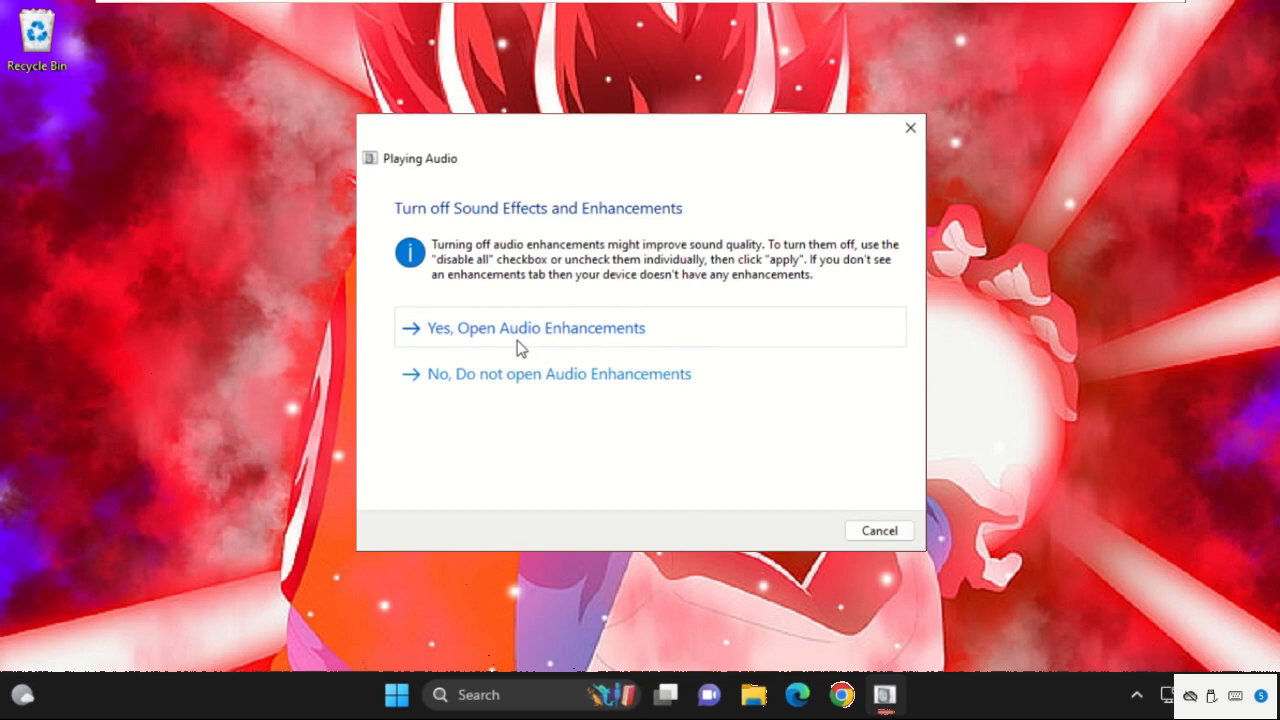
left_click(532, 328)
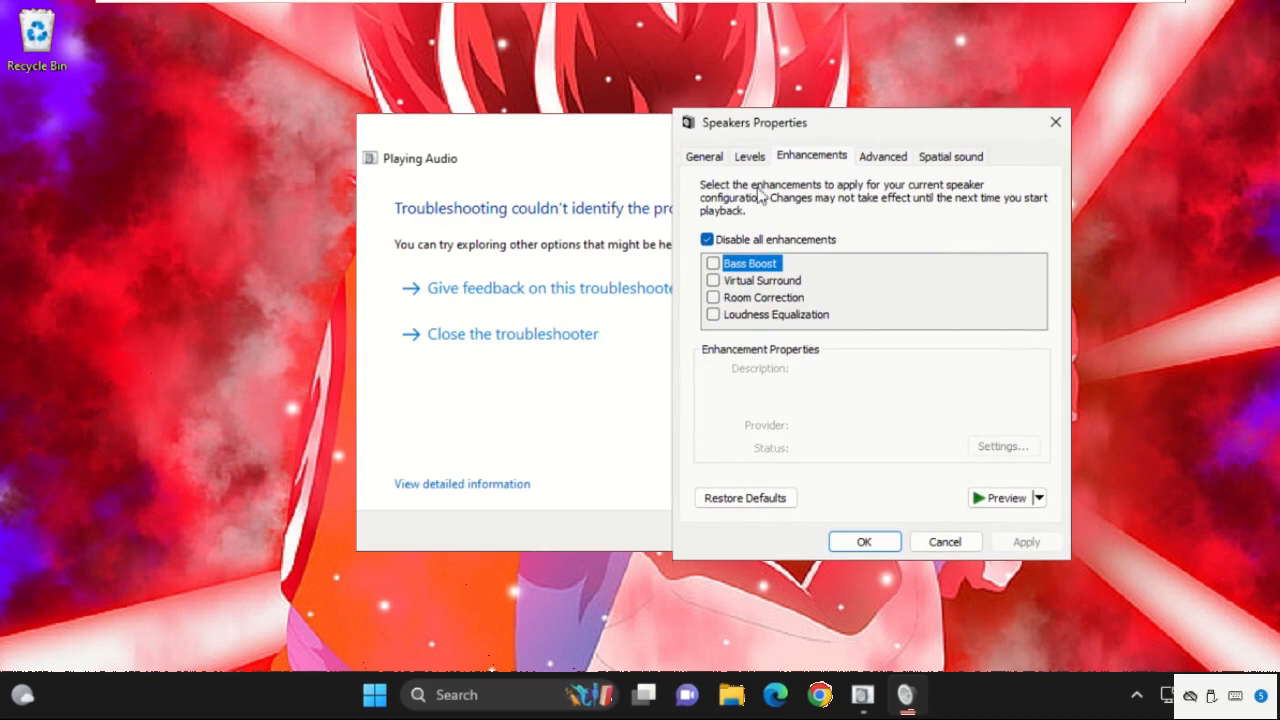
left_click(704, 240)
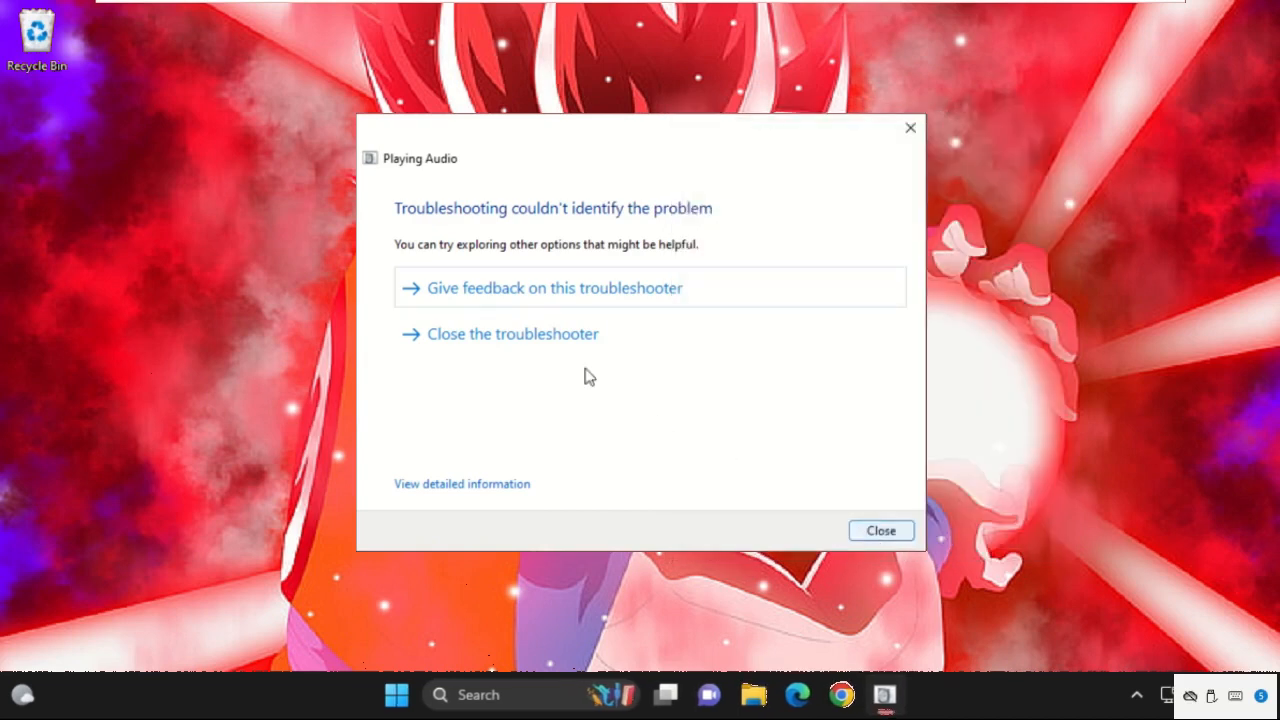
mouse_move(880, 540)
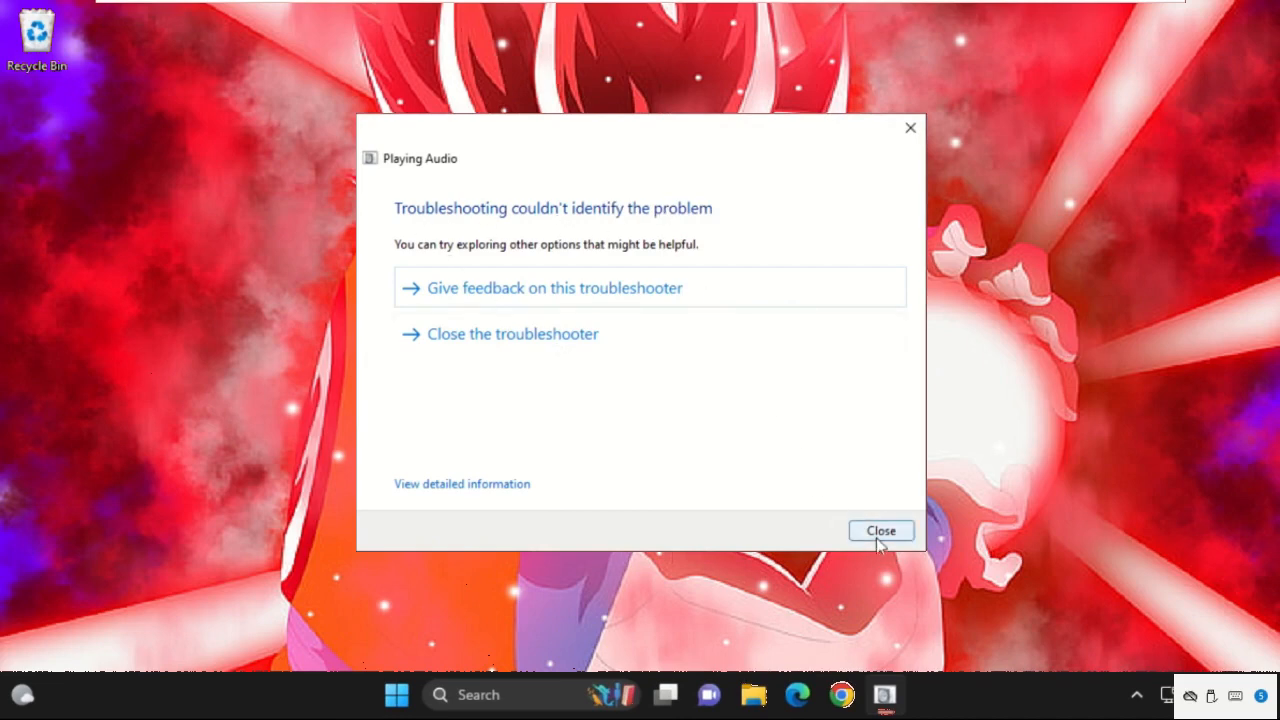
left_click(880, 530)
type("d")
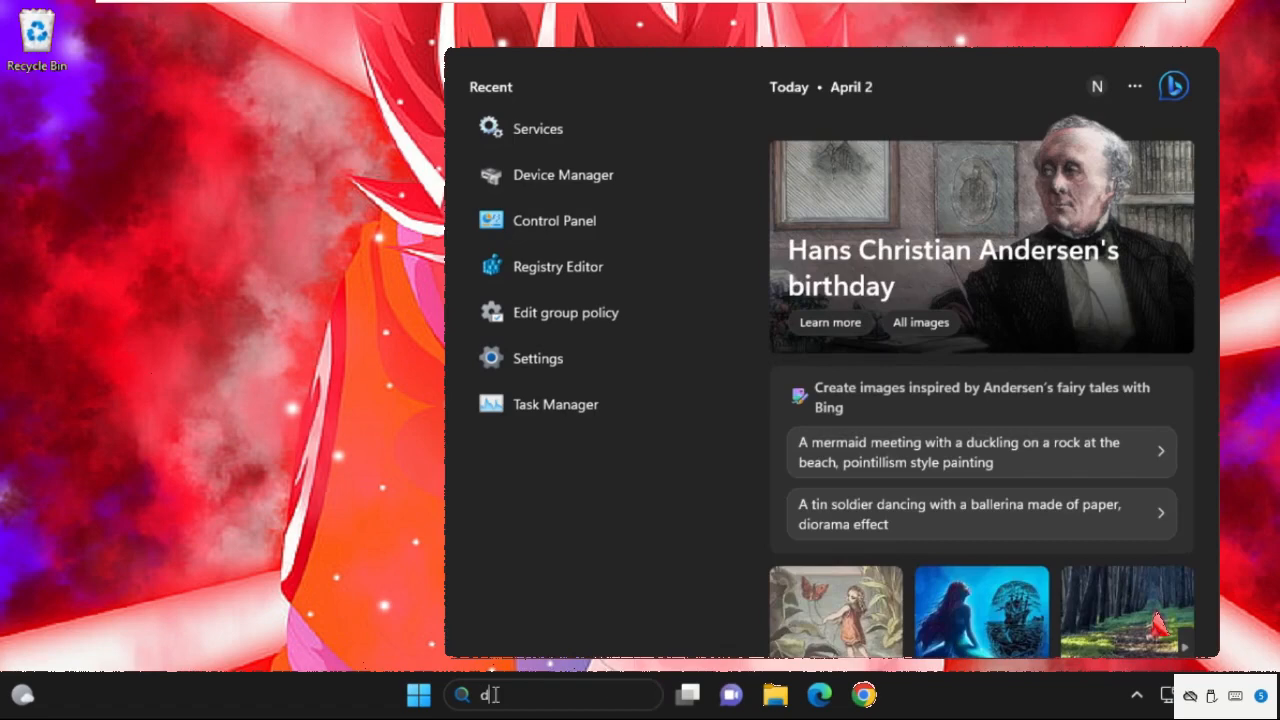
- Search 'device manager' and launch Device Manager from the best match
type("evice manager")
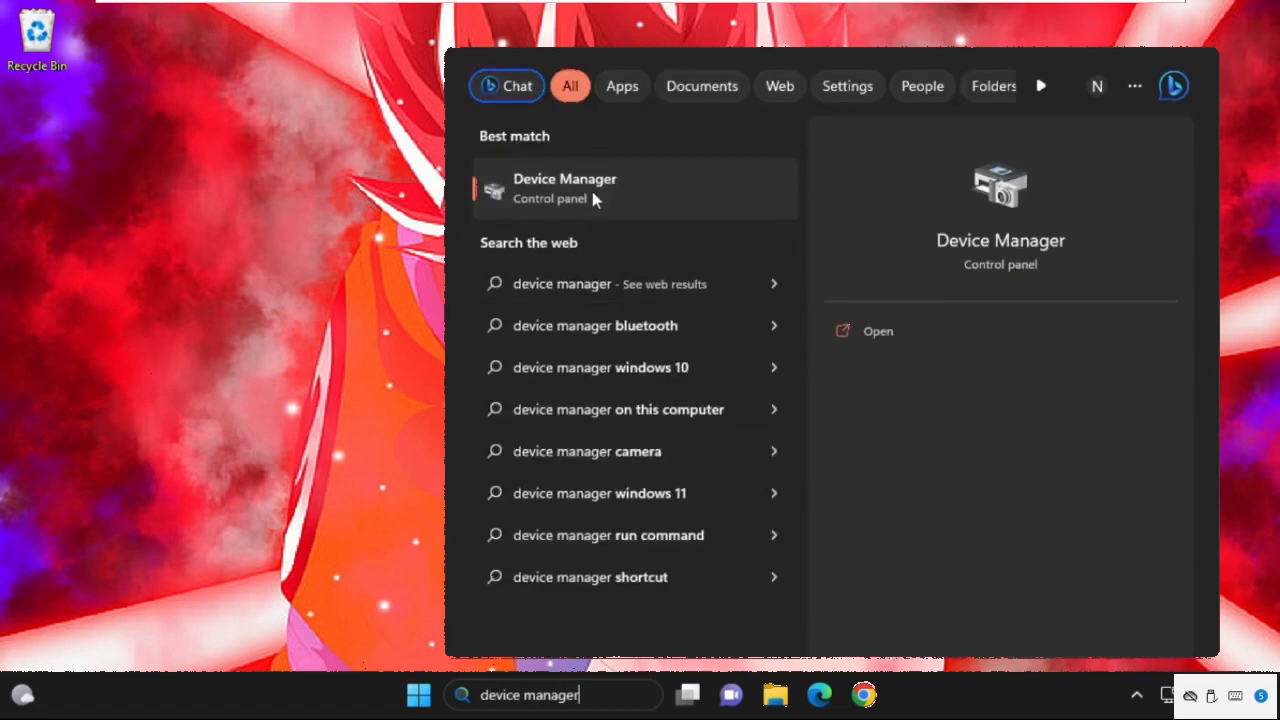
left_click(564, 188)
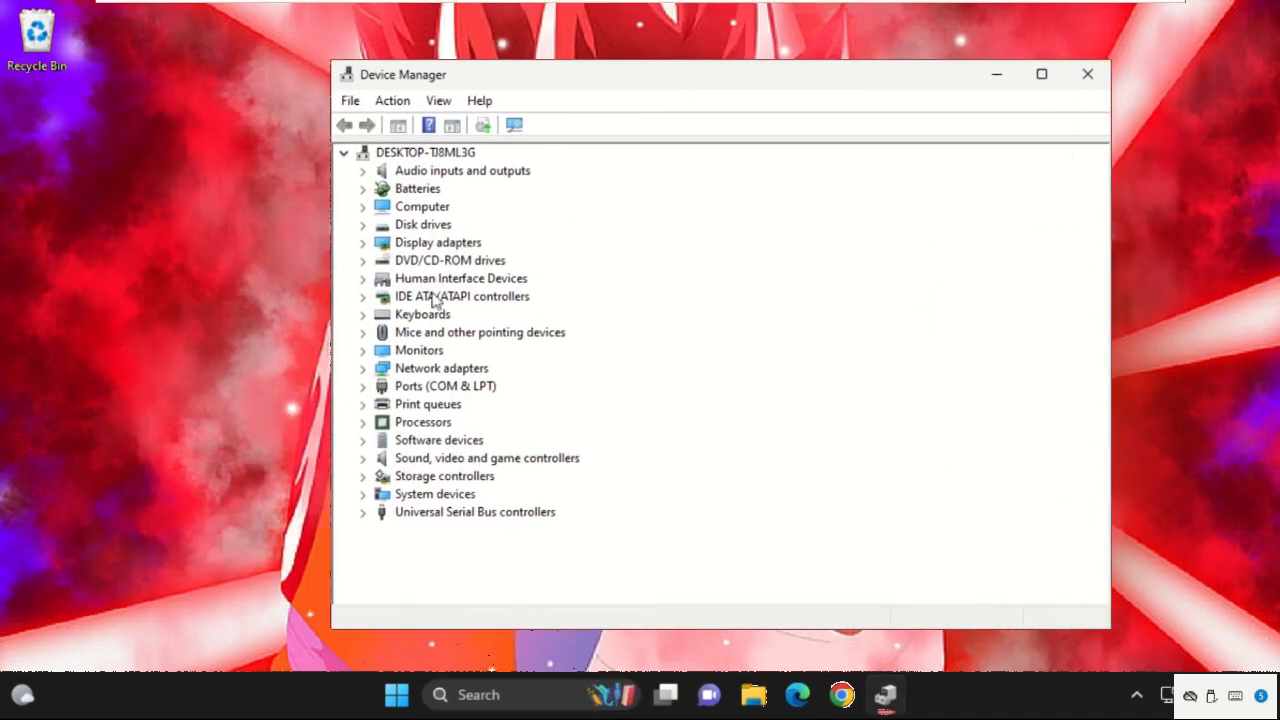
mouse_move(384, 476)
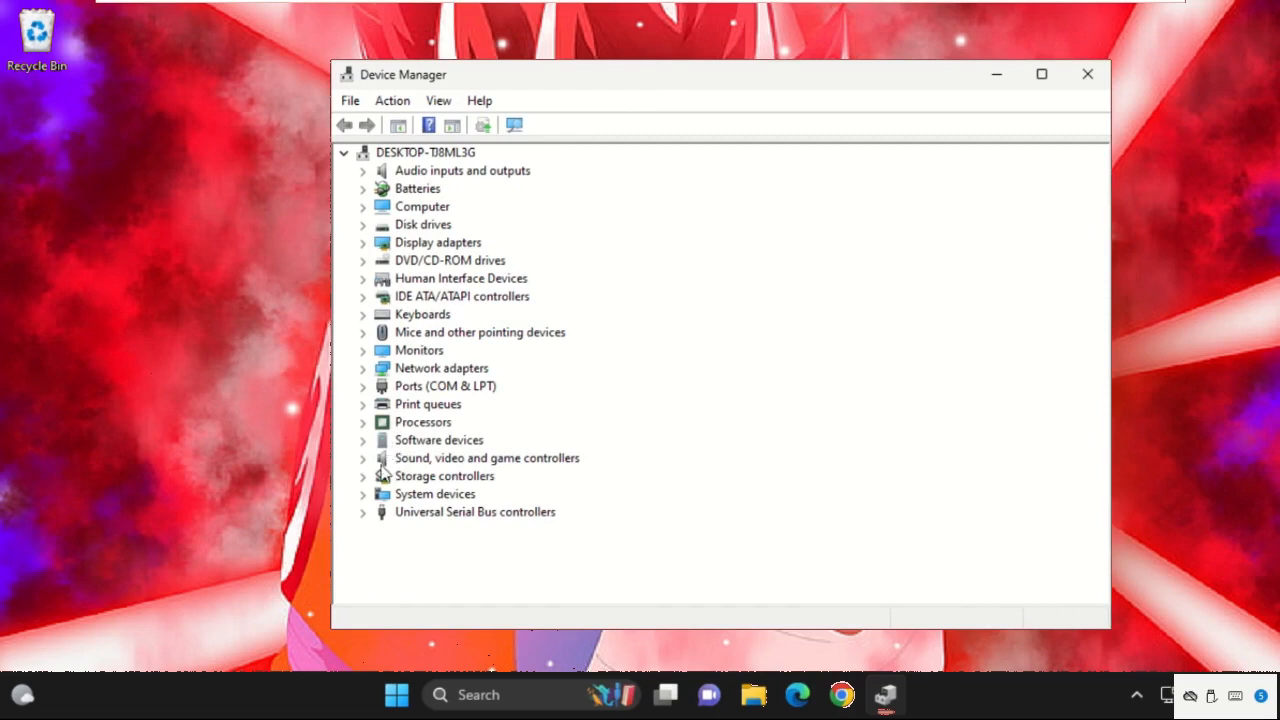
- Show the Driver details of High Definition Audio Device under Sound, video and game controllers
left_click(364, 458)
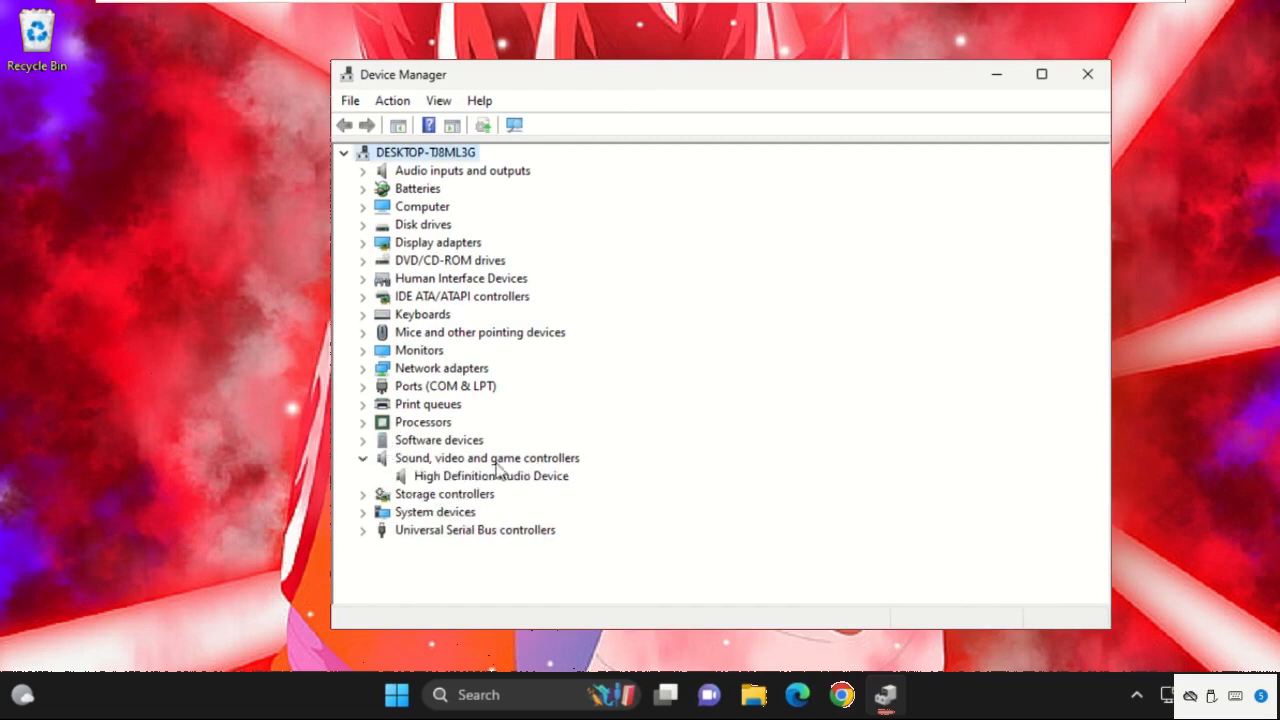
right_click(492, 476)
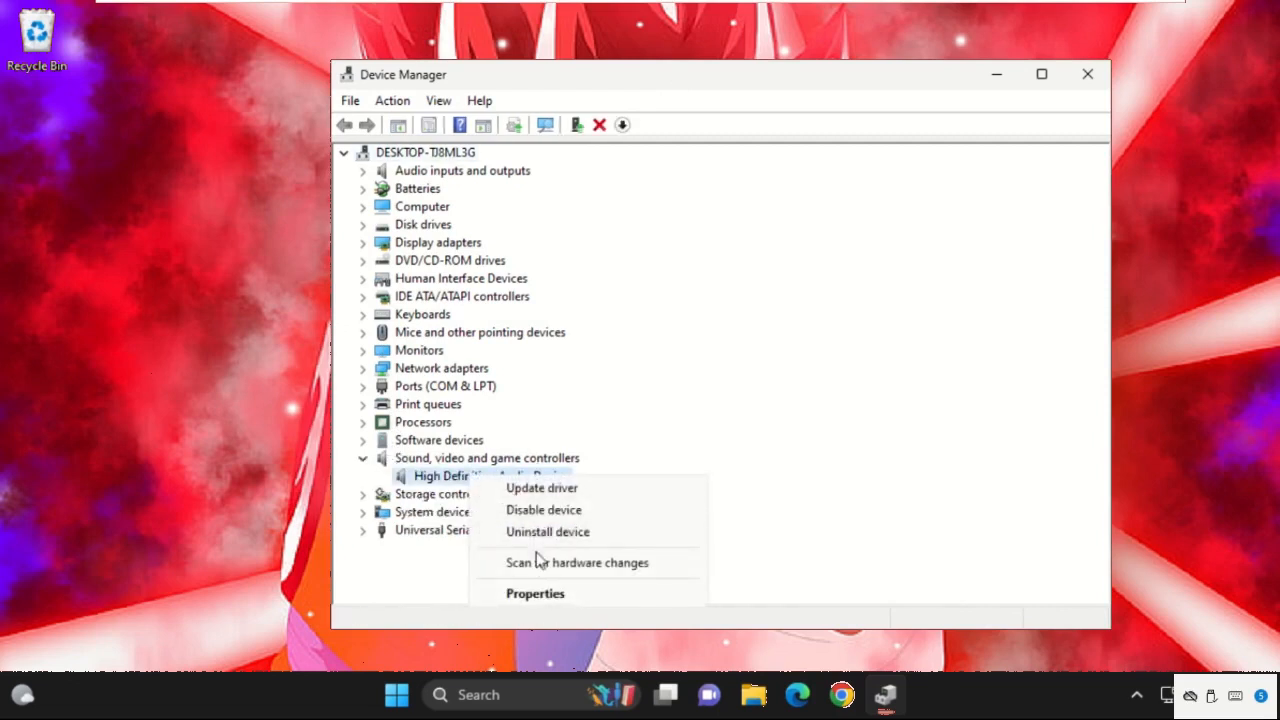
left_click(536, 592)
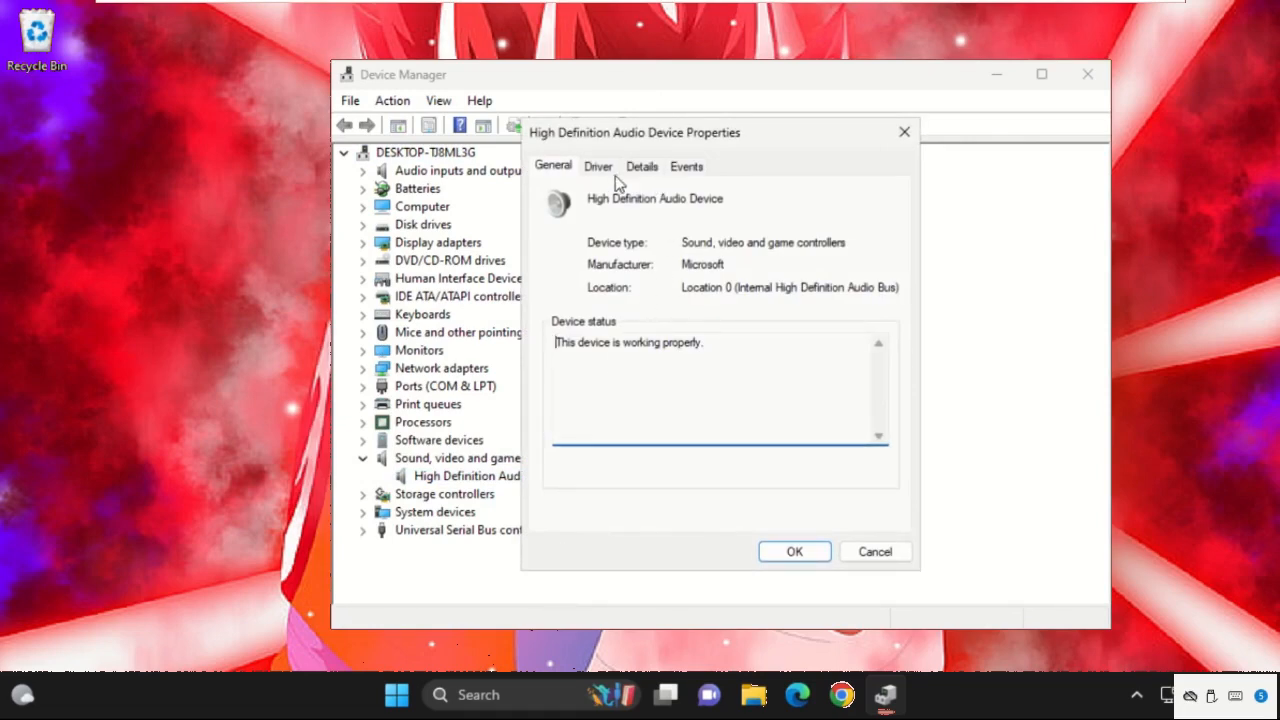
left_click(600, 166)
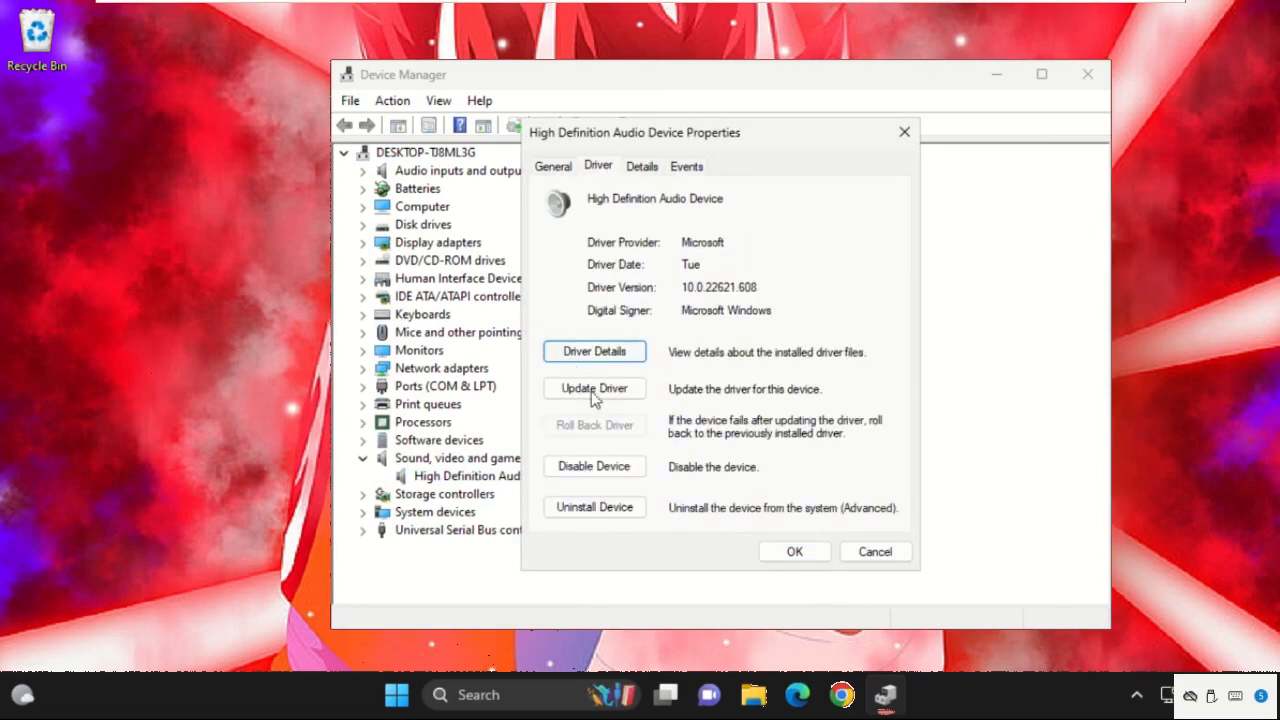
- Update the audio driver via automatic search and close the 'best driver already installed' result
left_click(594, 388)
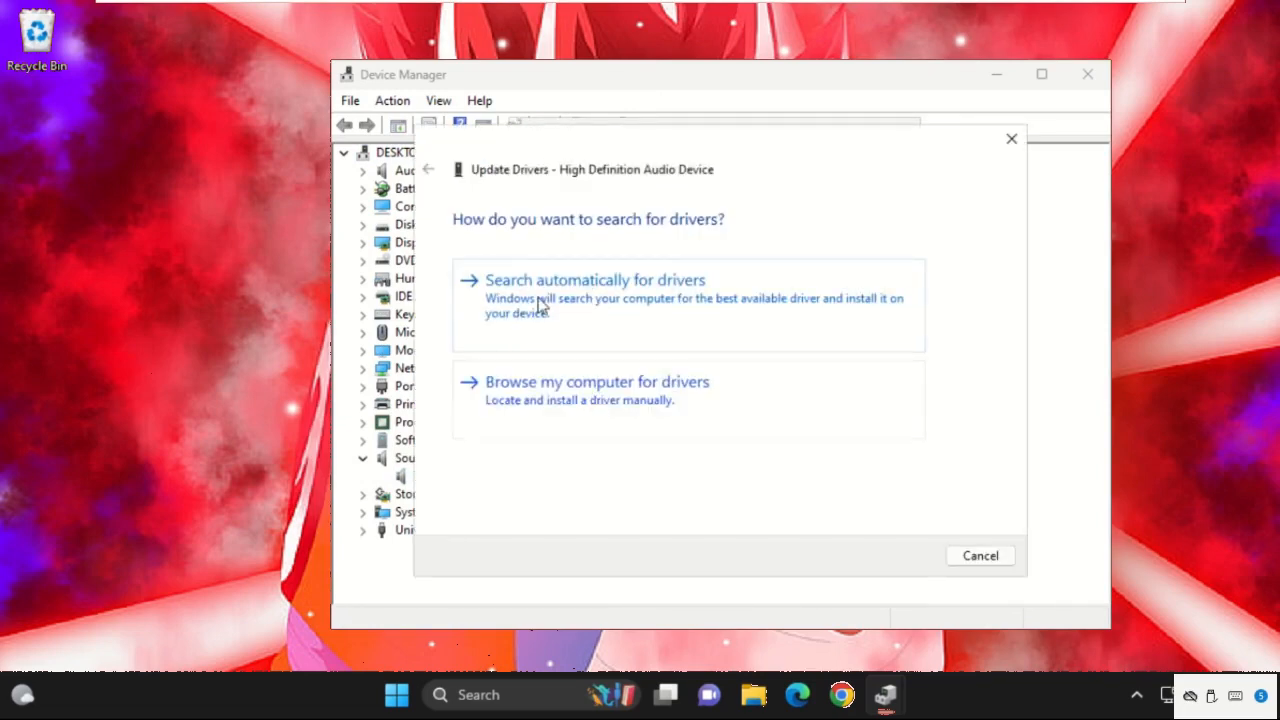
left_click(596, 280)
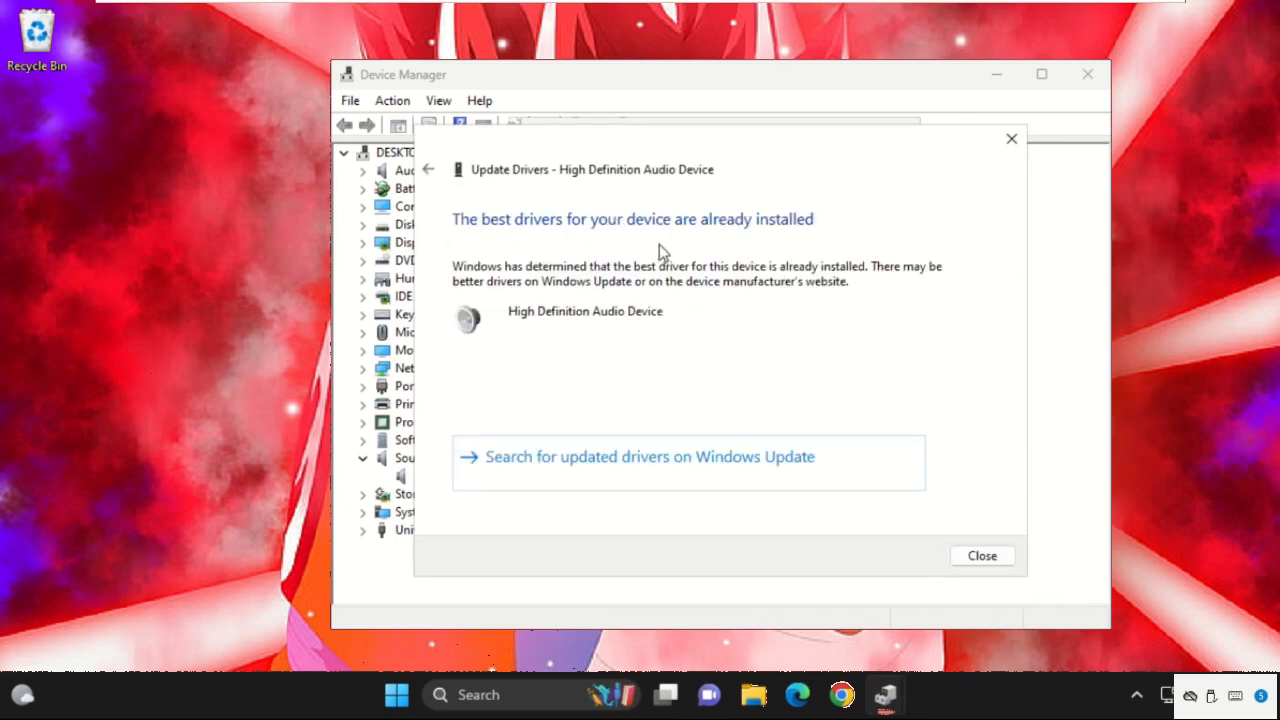
mouse_move(996, 590)
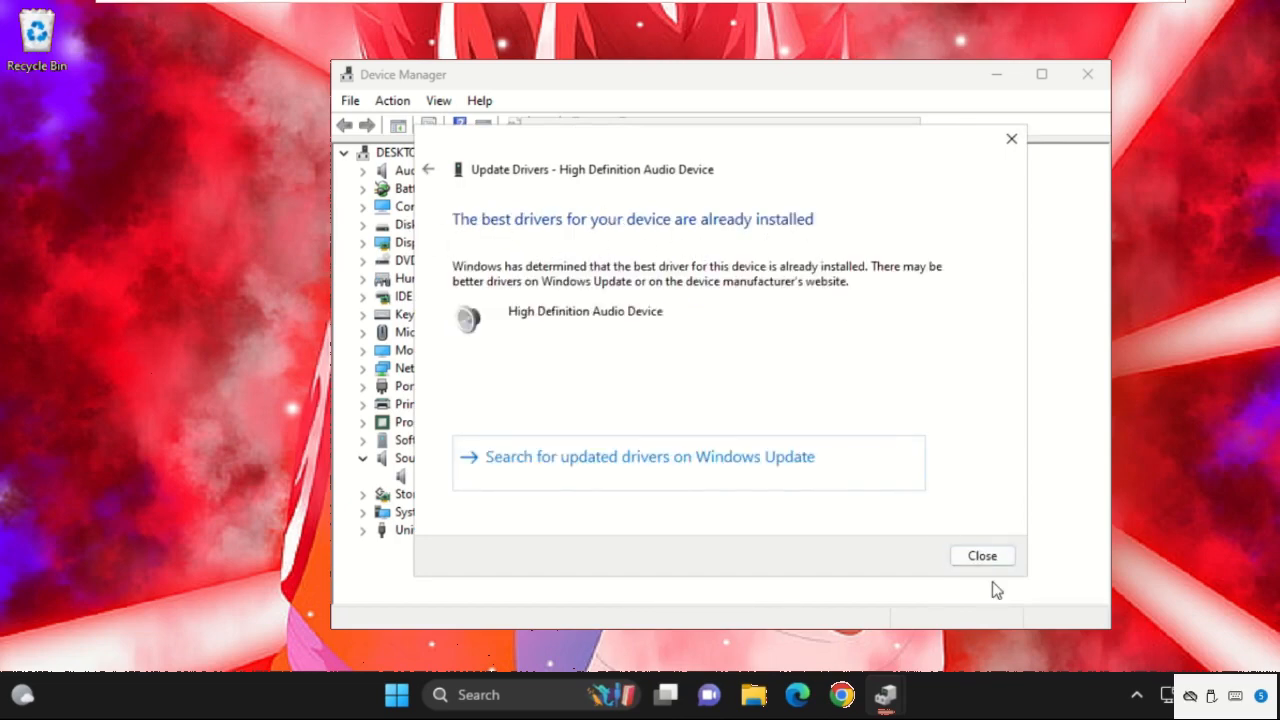
left_click(982, 556)
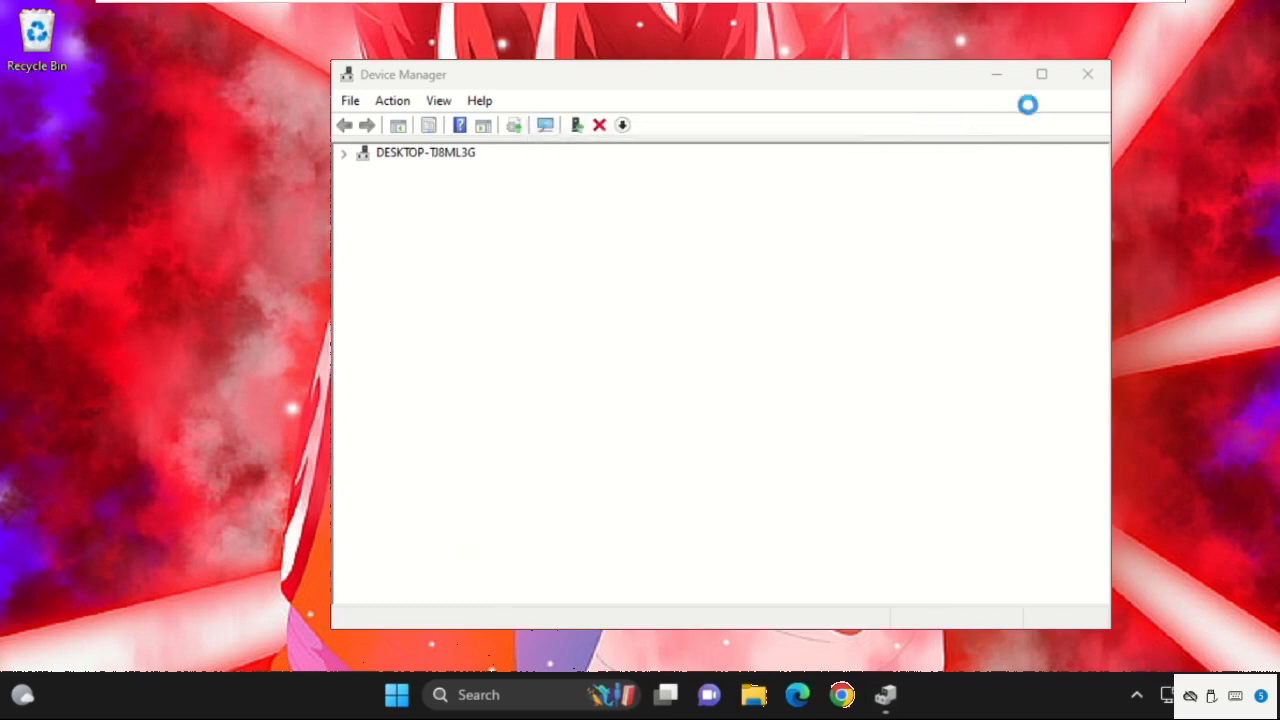
- Close Device Manager and search 'control panel' to launch Control Panel
left_click(1088, 74)
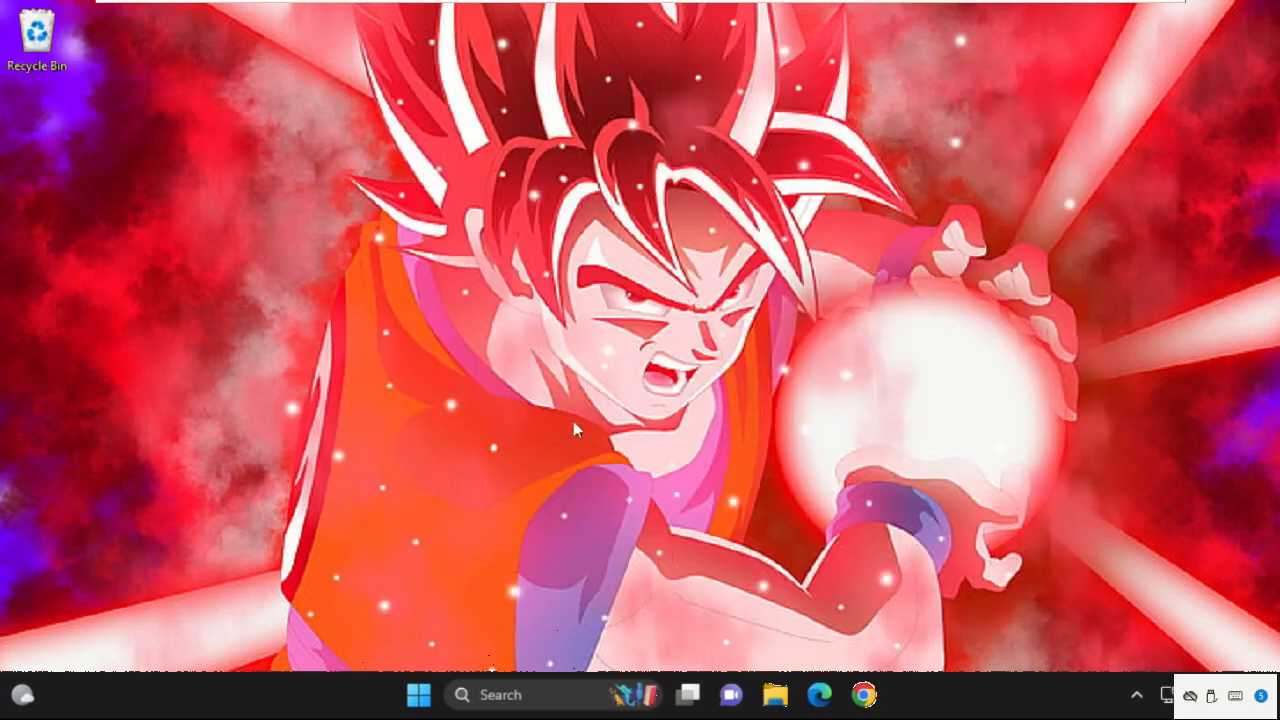
left_click(524, 696)
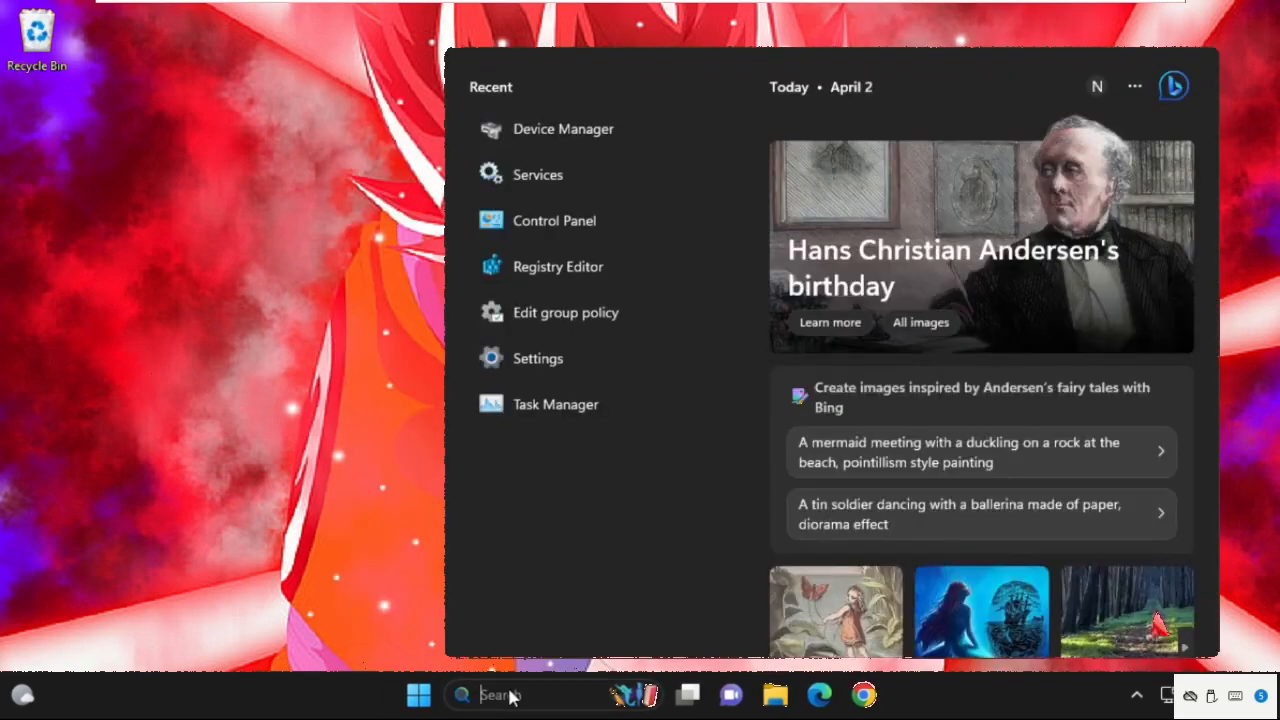
type("control Panel")
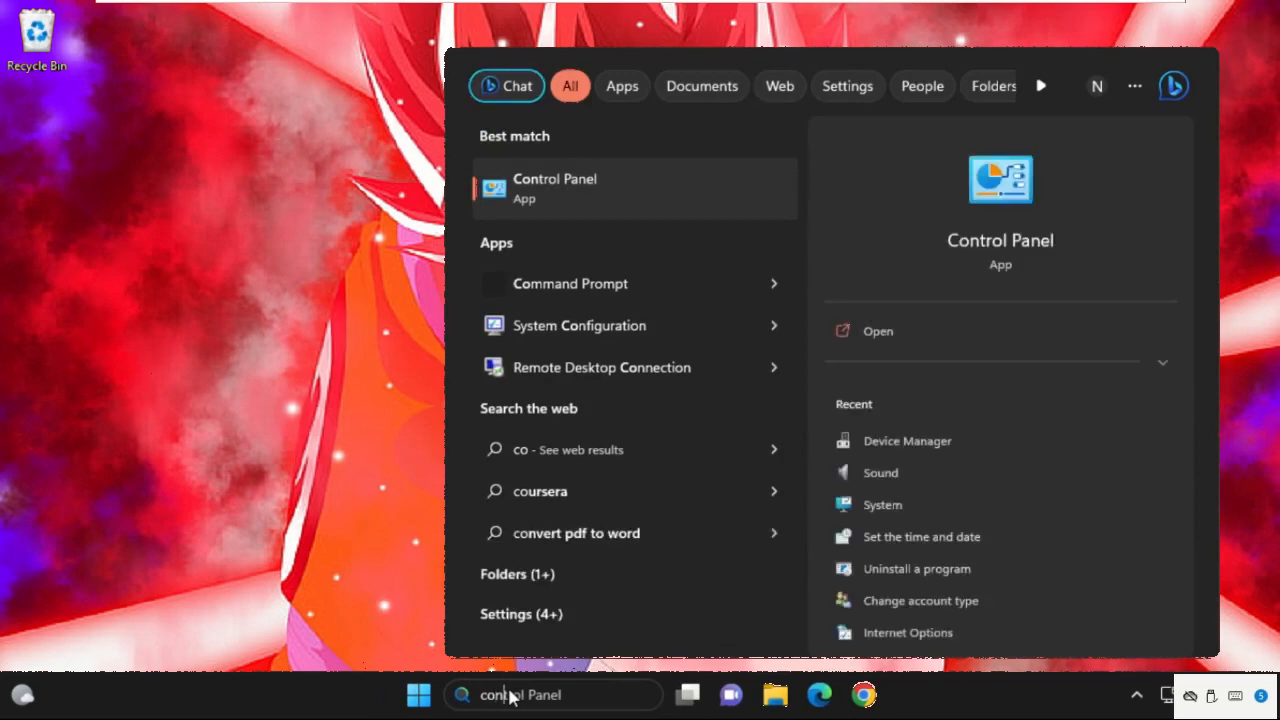
type("control panel")
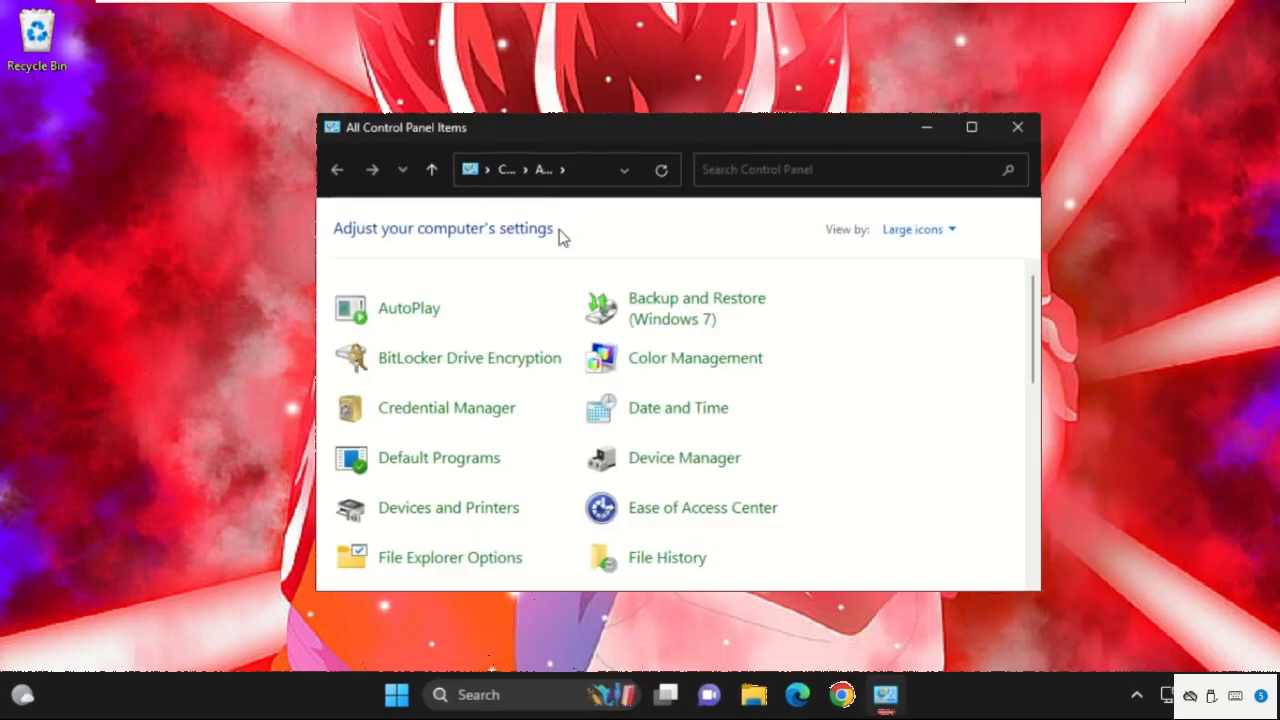
mouse_move(868, 240)
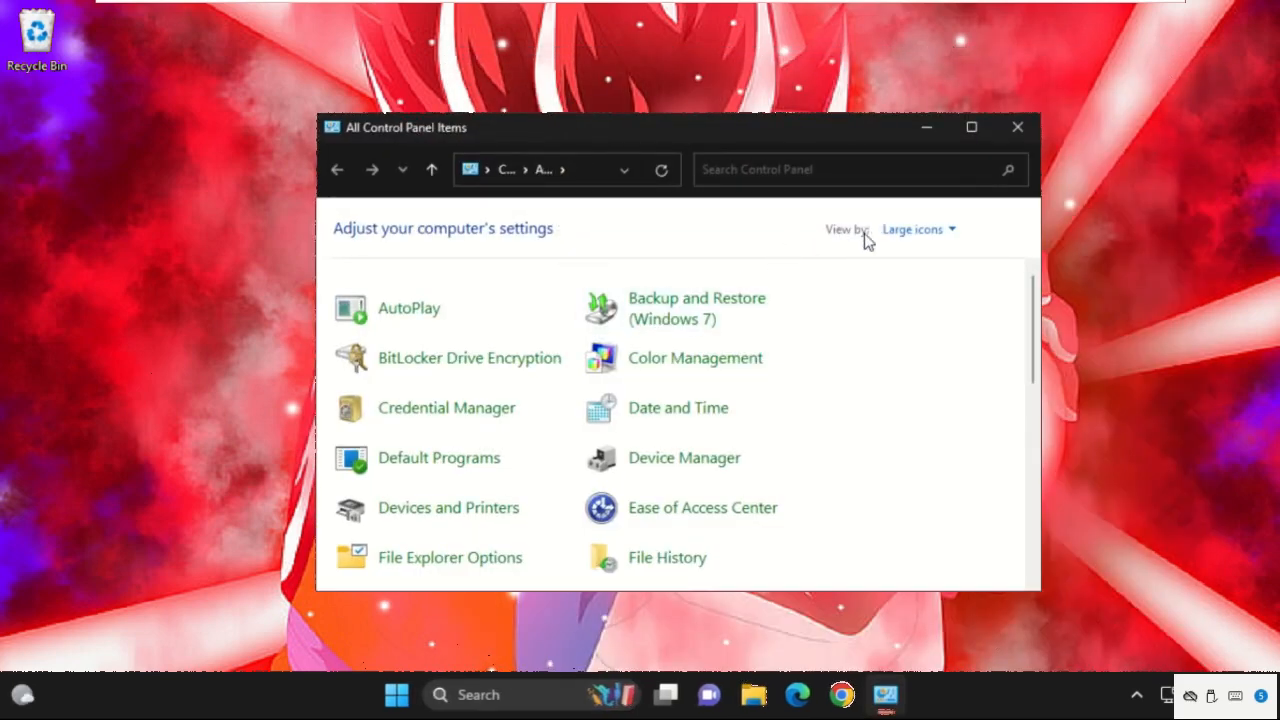
- Keep Control Panel's View by set to Large icons
left_click(916, 228)
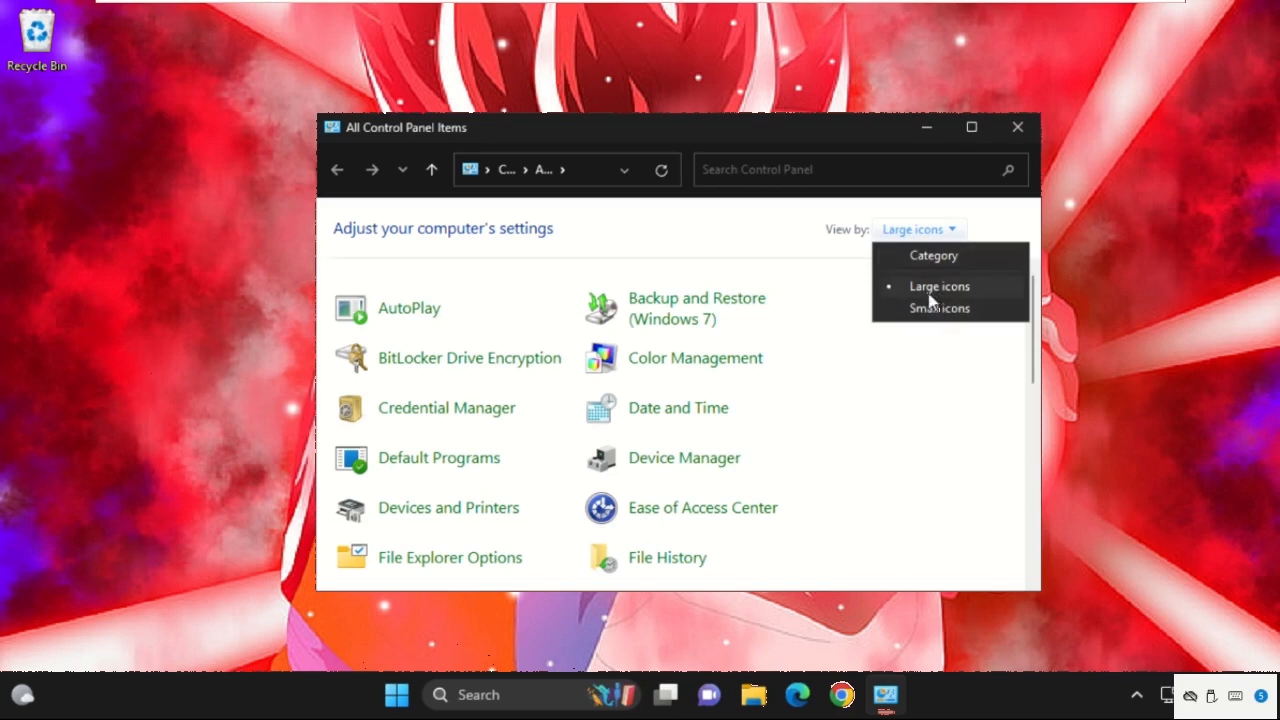
left_click(940, 284)
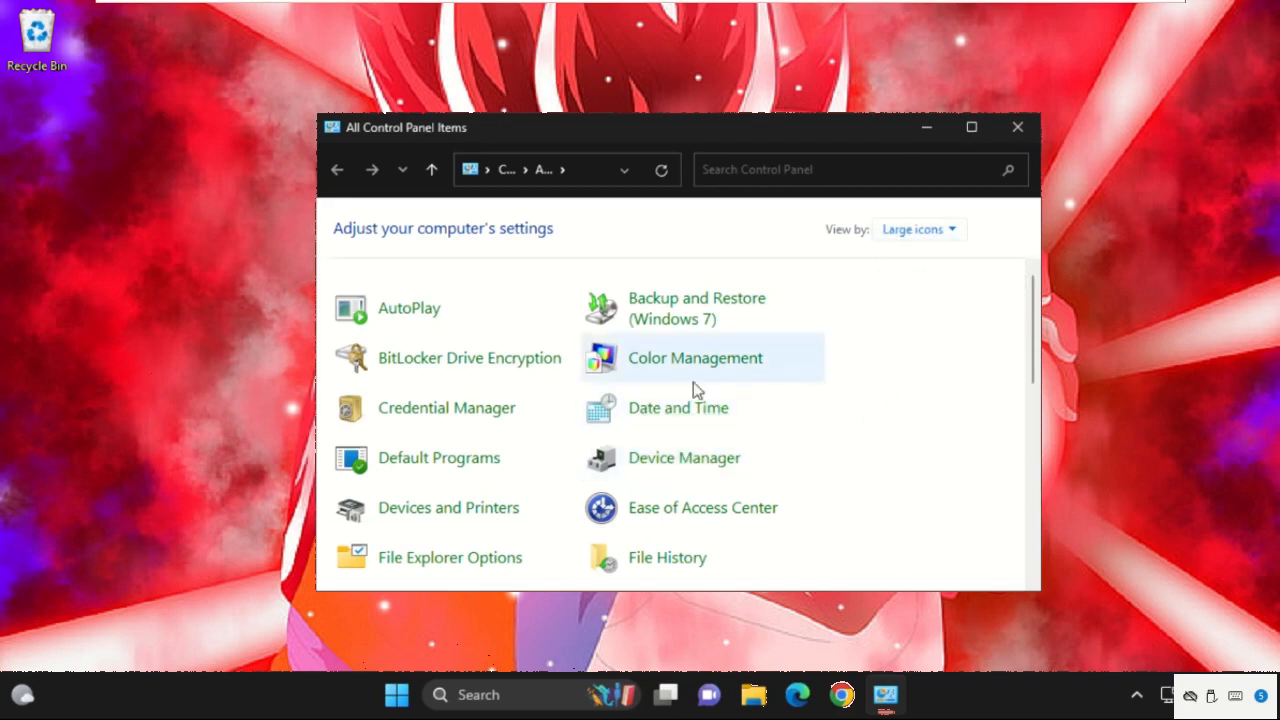
left_click(918, 228)
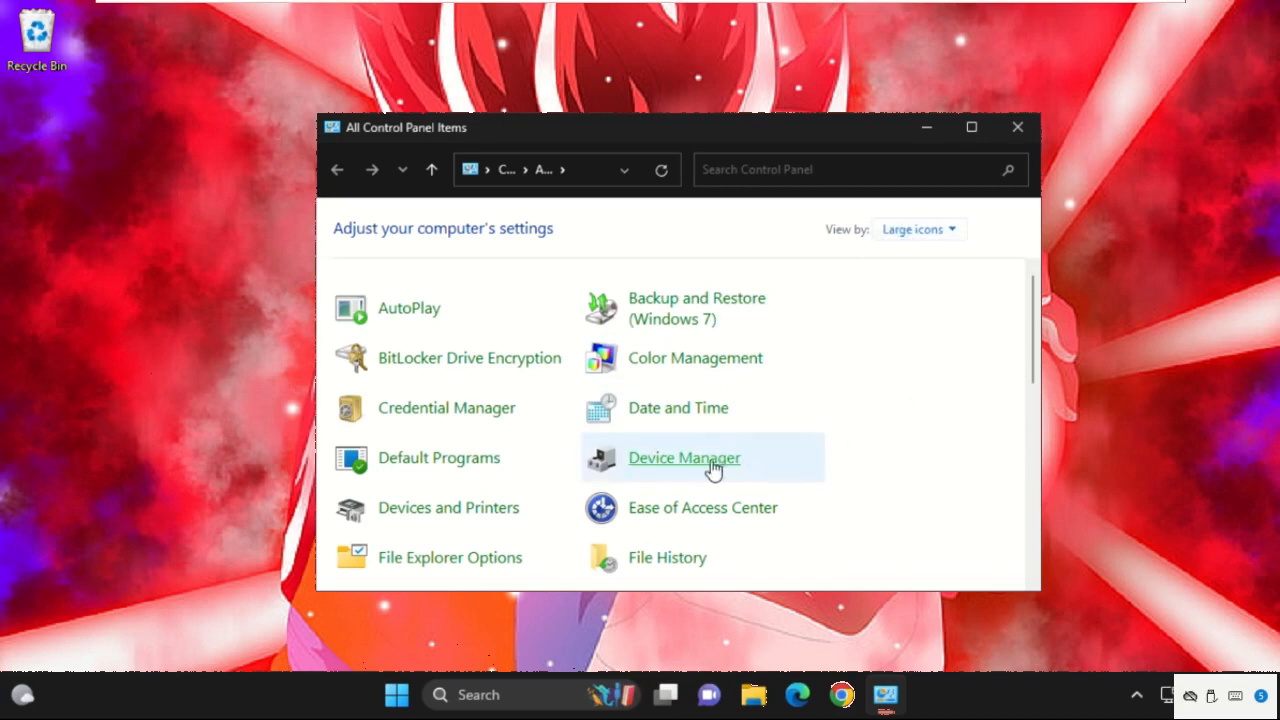
mouse_move(716, 396)
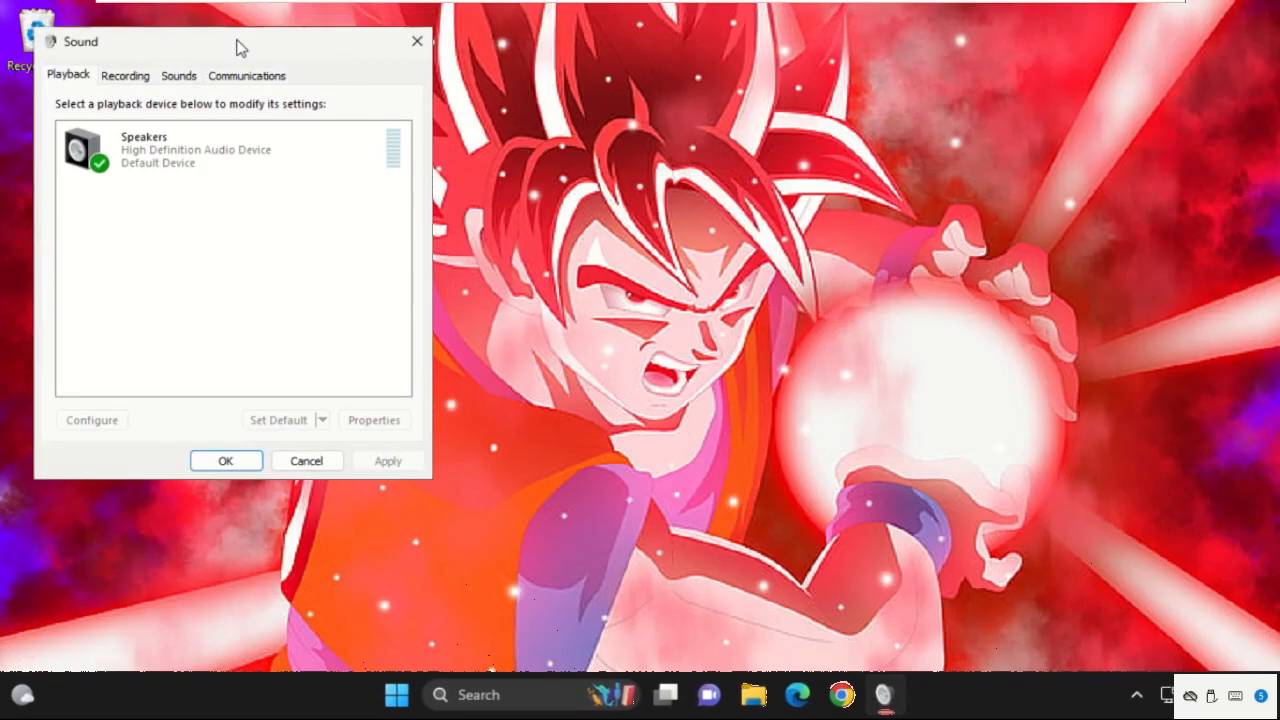
- Centre the Sound dialog, disable then re-enable Speakers, and bring up Speakers Properties
left_click_drag(240, 44, 640, 100)
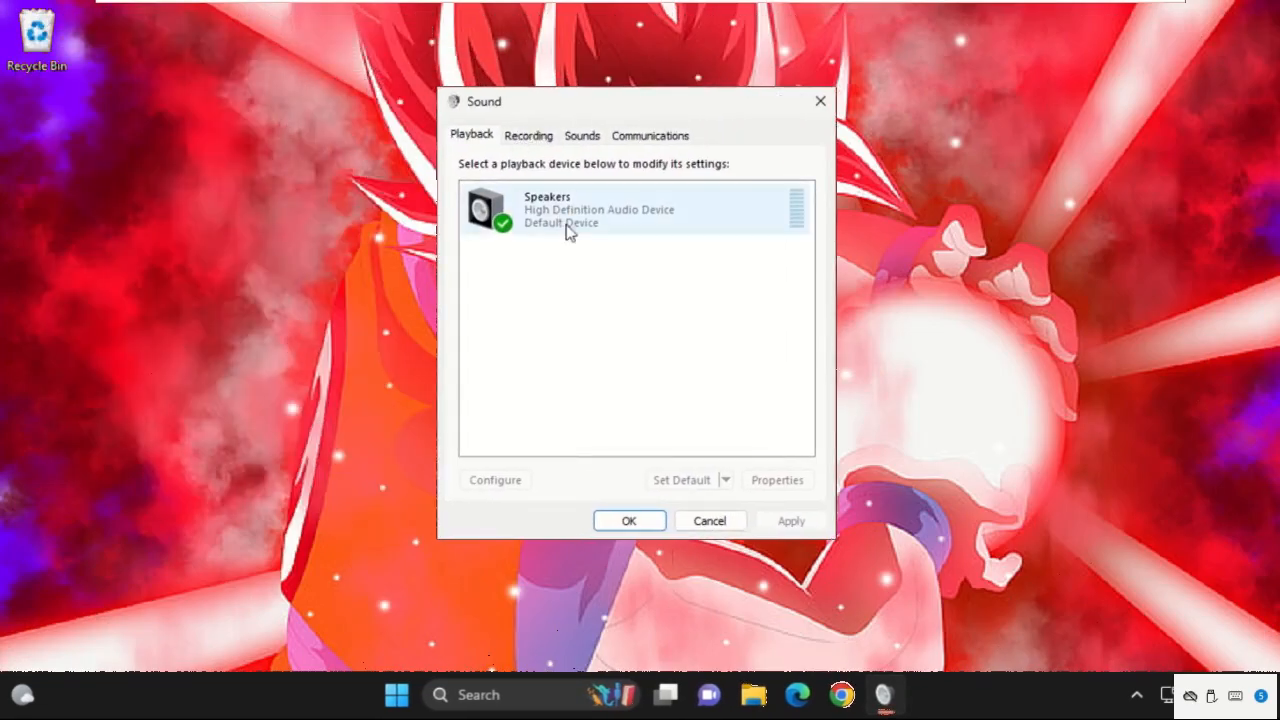
right_click(570, 210)
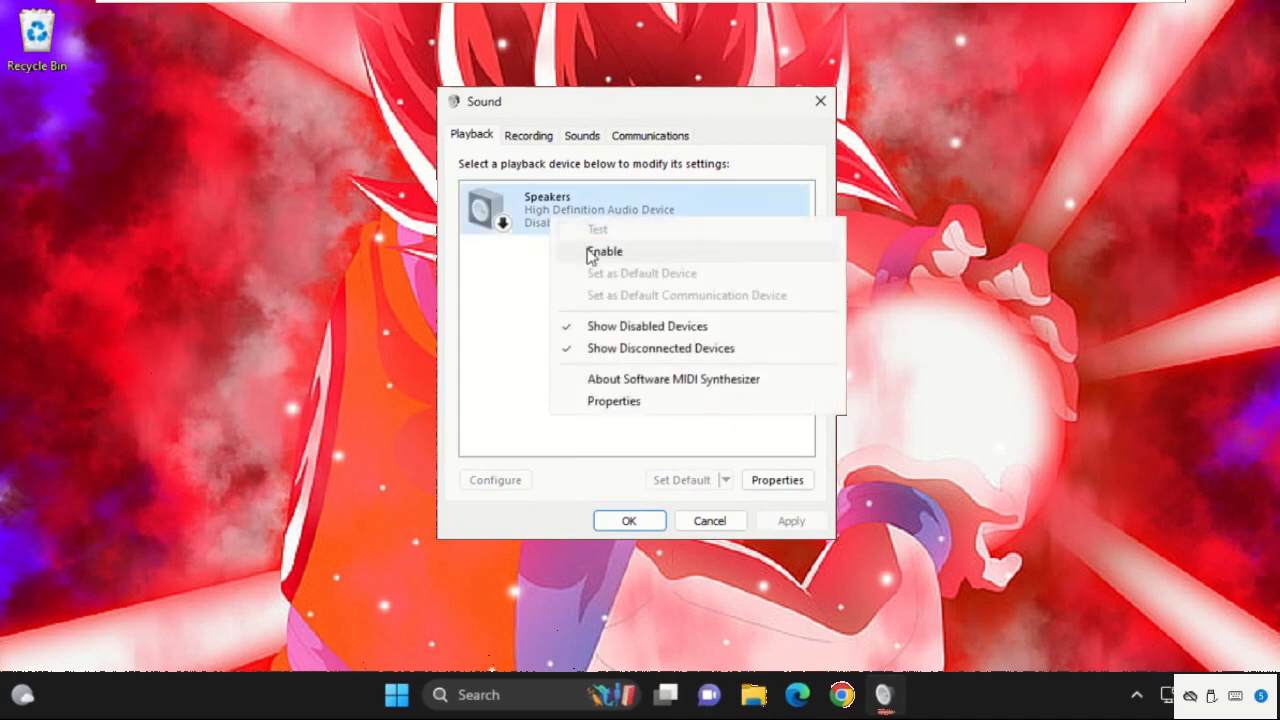
left_click(608, 252)
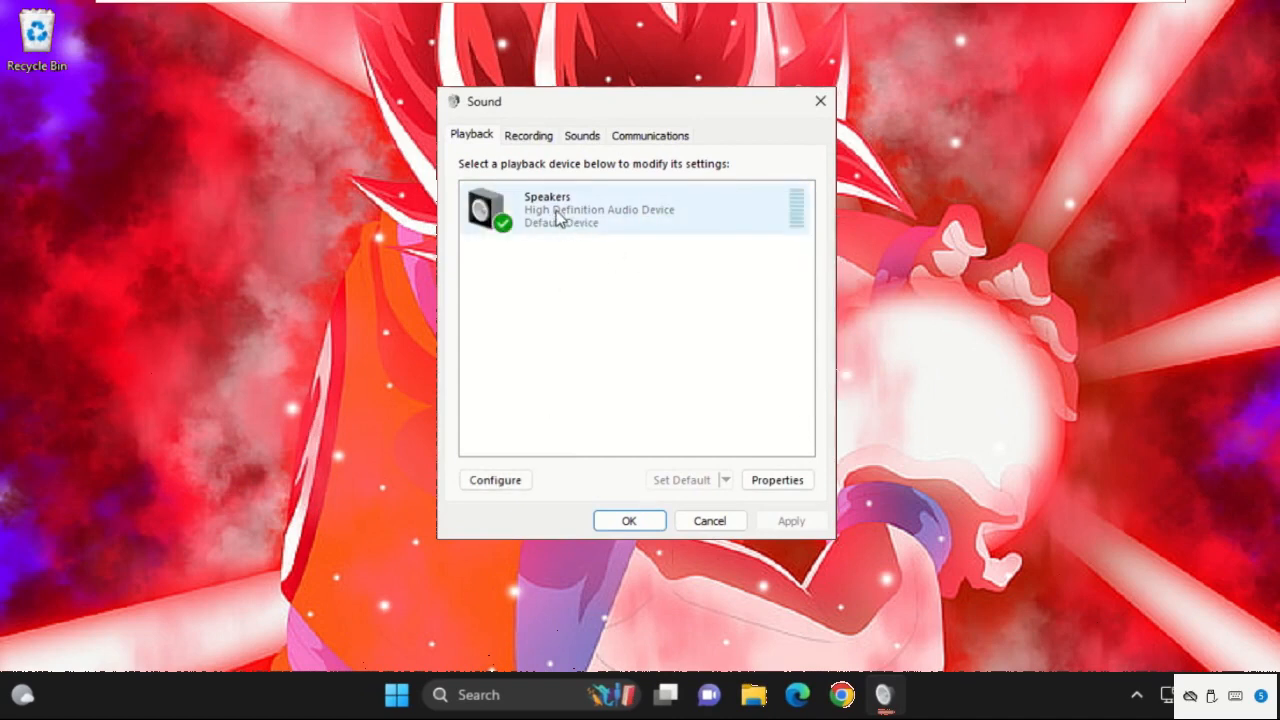
left_click(570, 210)
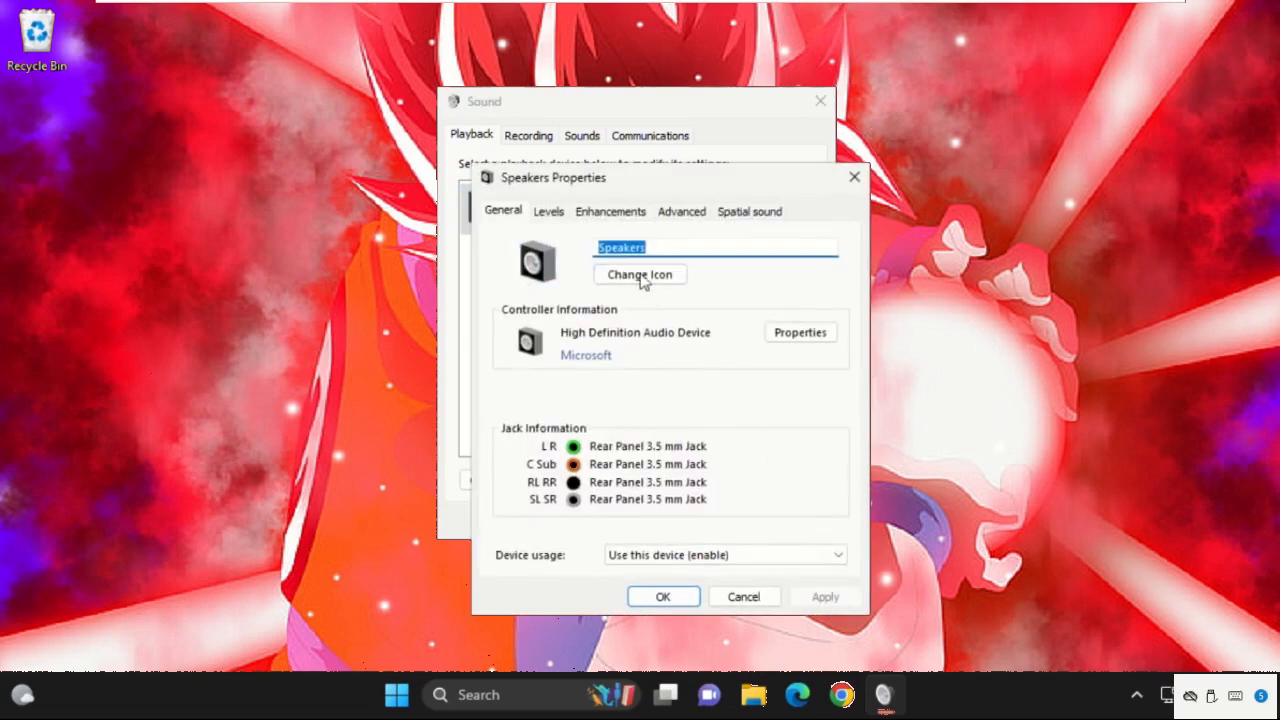
- On Levels, lower the speaker volume to 20 and raise it back to 100
left_click(548, 212)
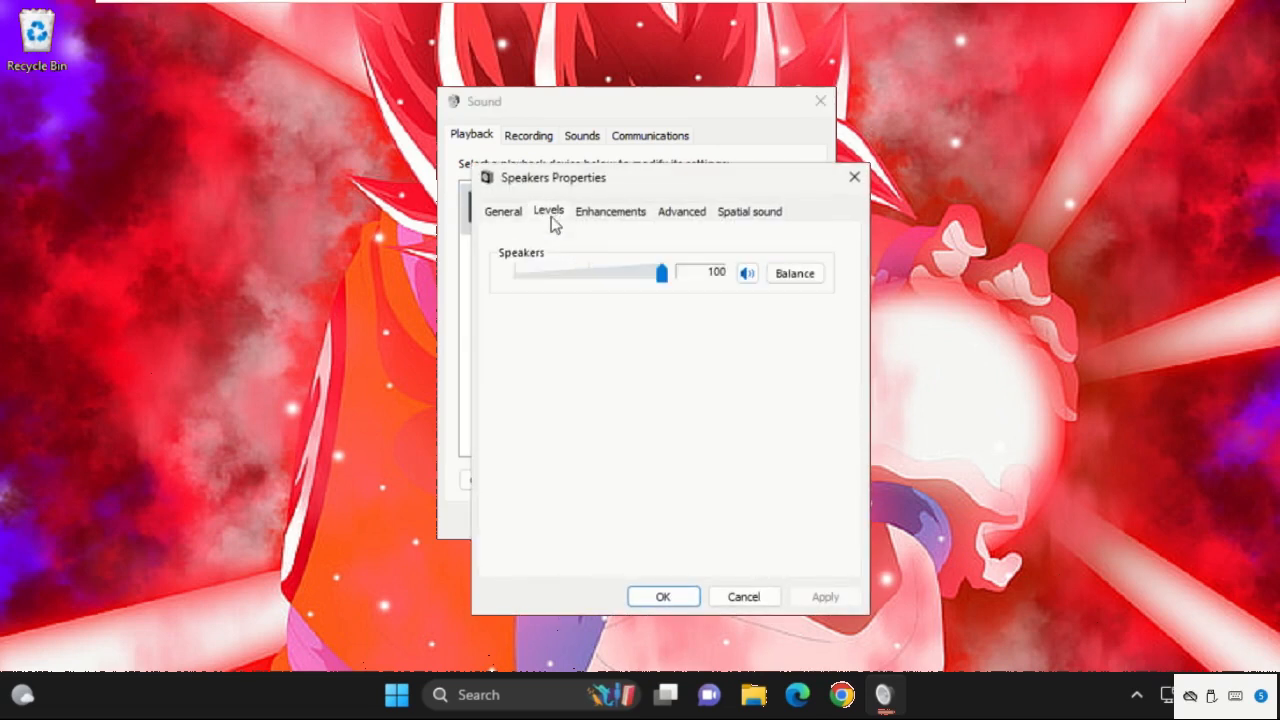
left_click_drag(660, 272, 544, 272)
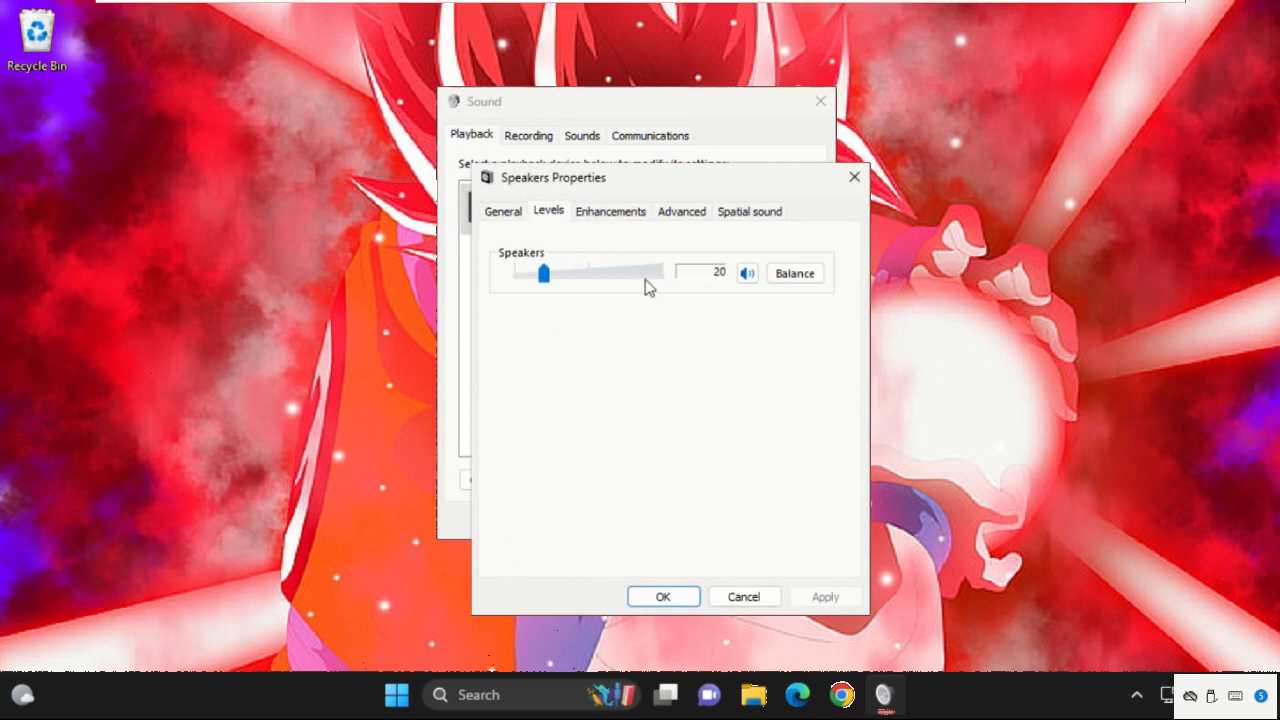
left_click_drag(544, 272, 660, 272)
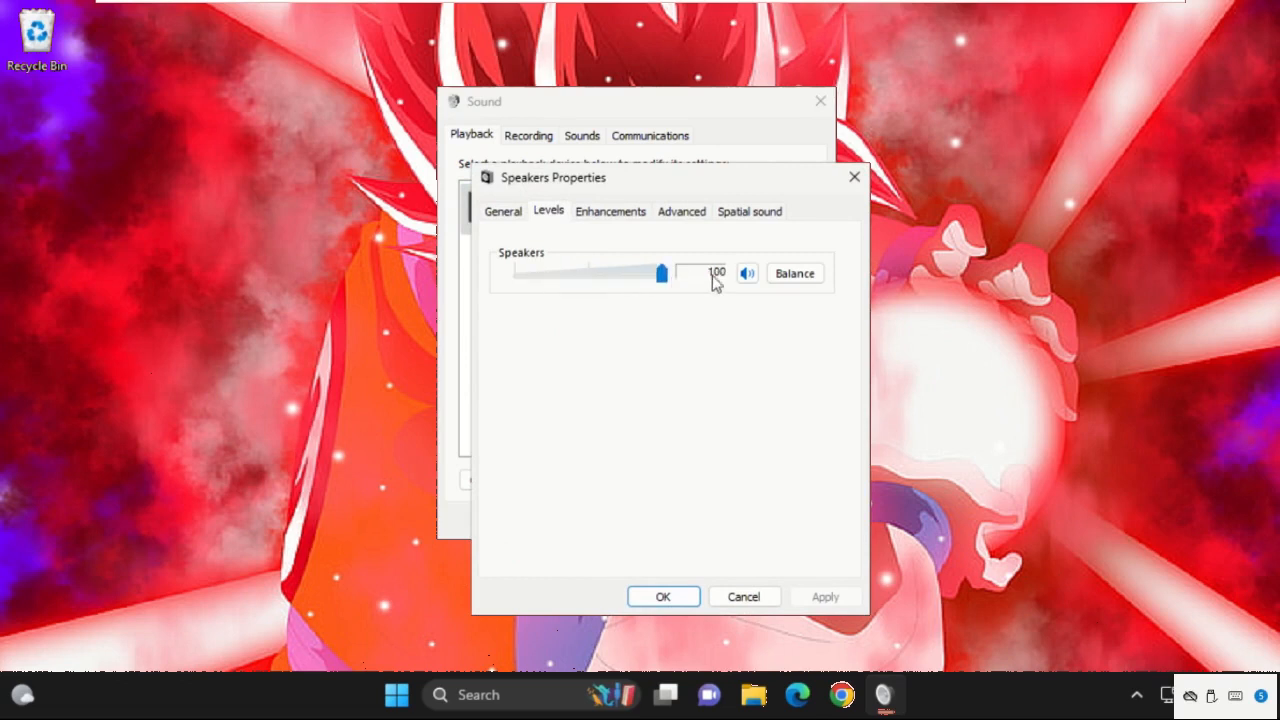
mouse_move(622, 228)
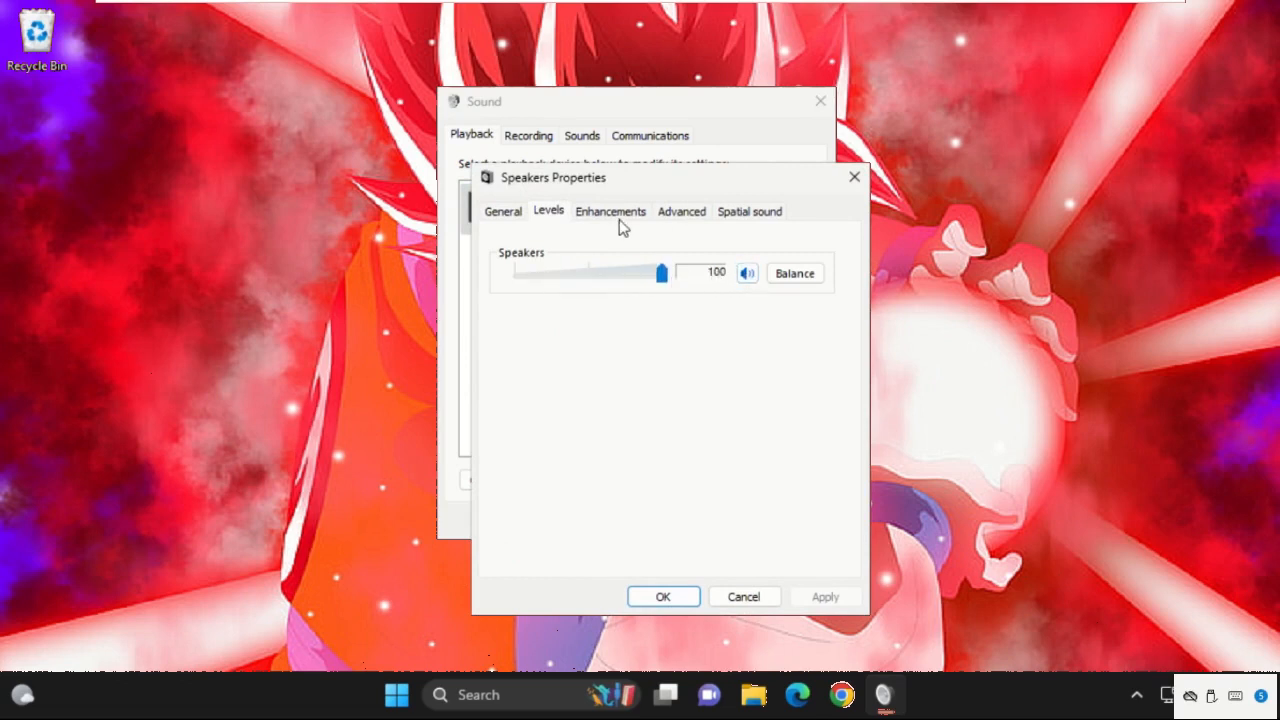
- Tick Disable all enhancements for Speakers and confirm out of both Sound dialogs
left_click(610, 212)
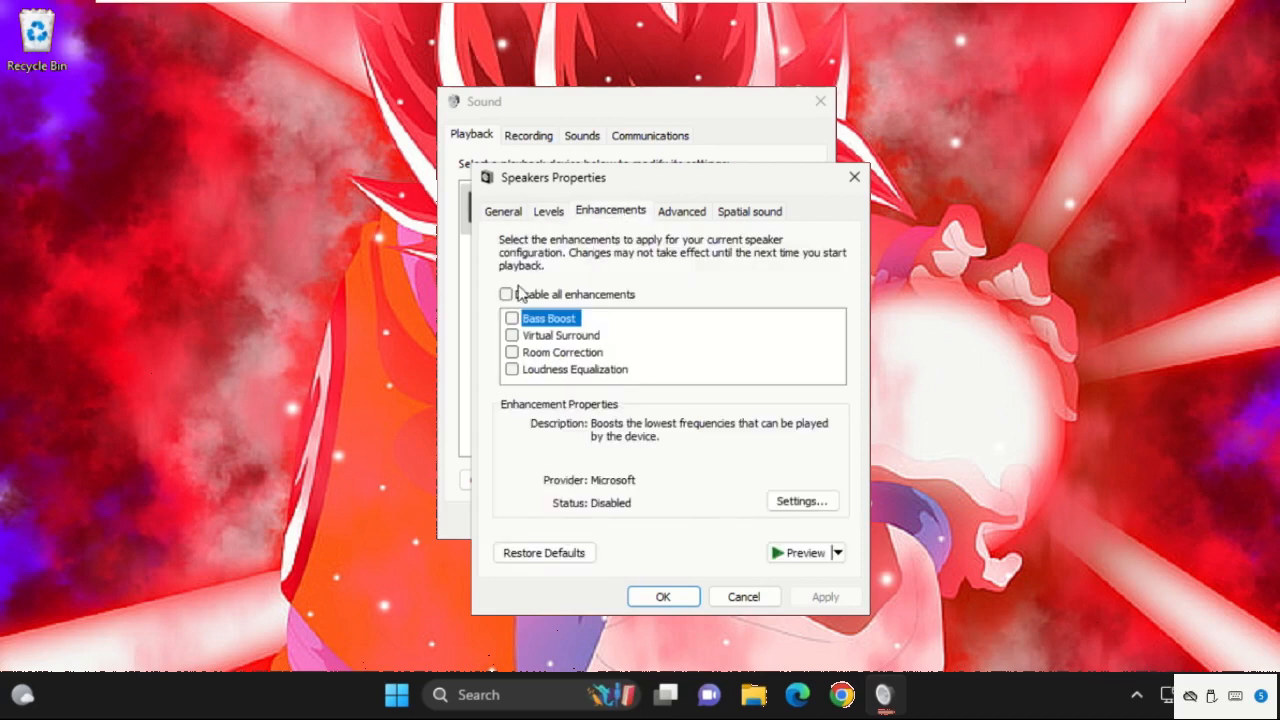
left_click(506, 294)
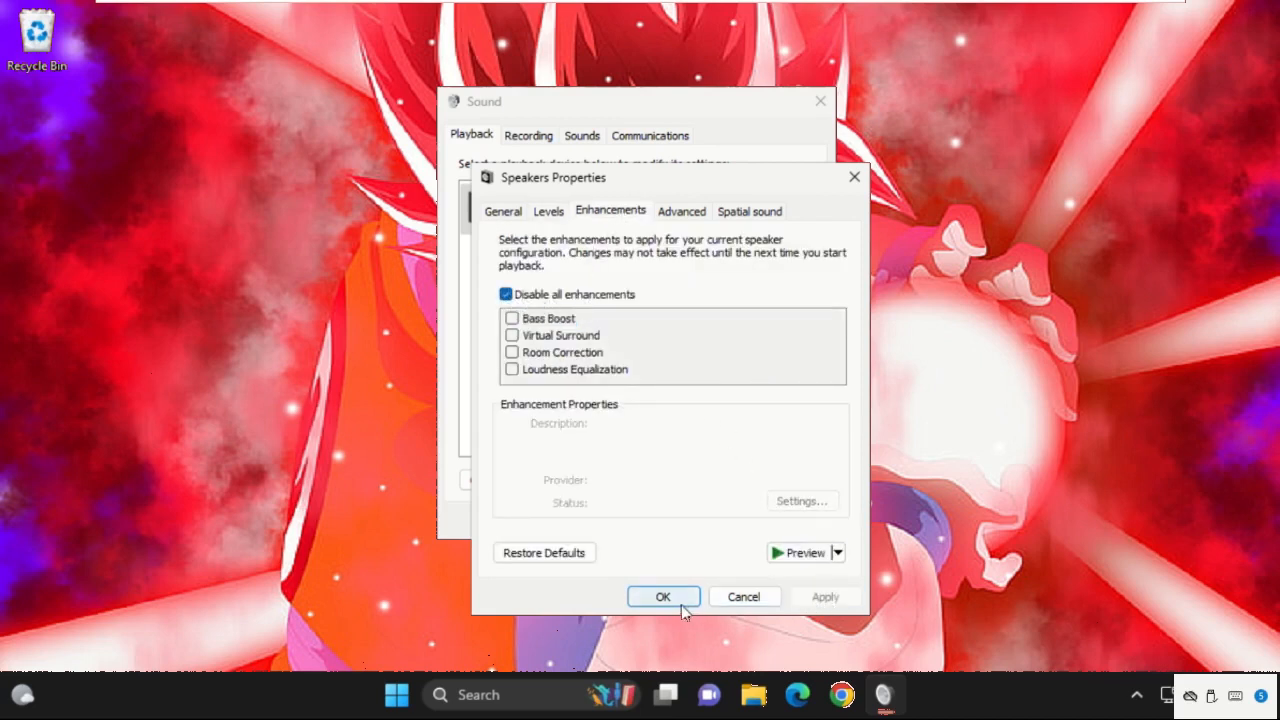
left_click(664, 596)
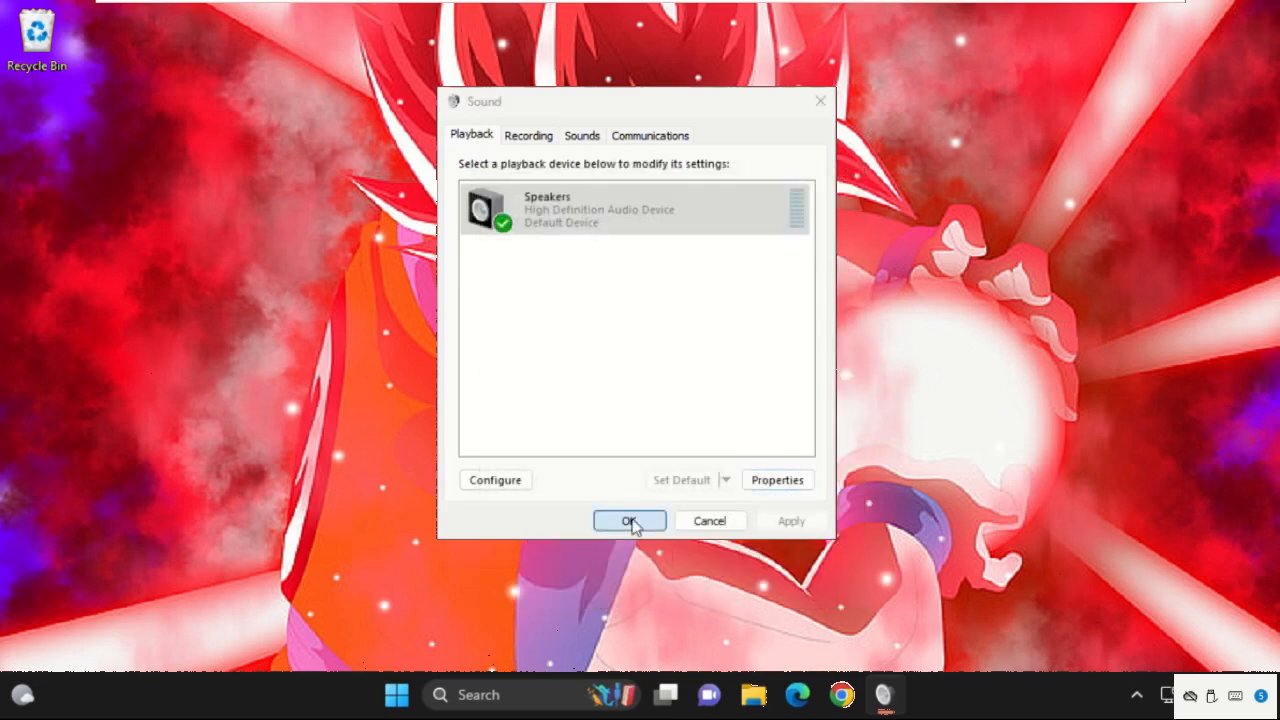
left_click(628, 520)
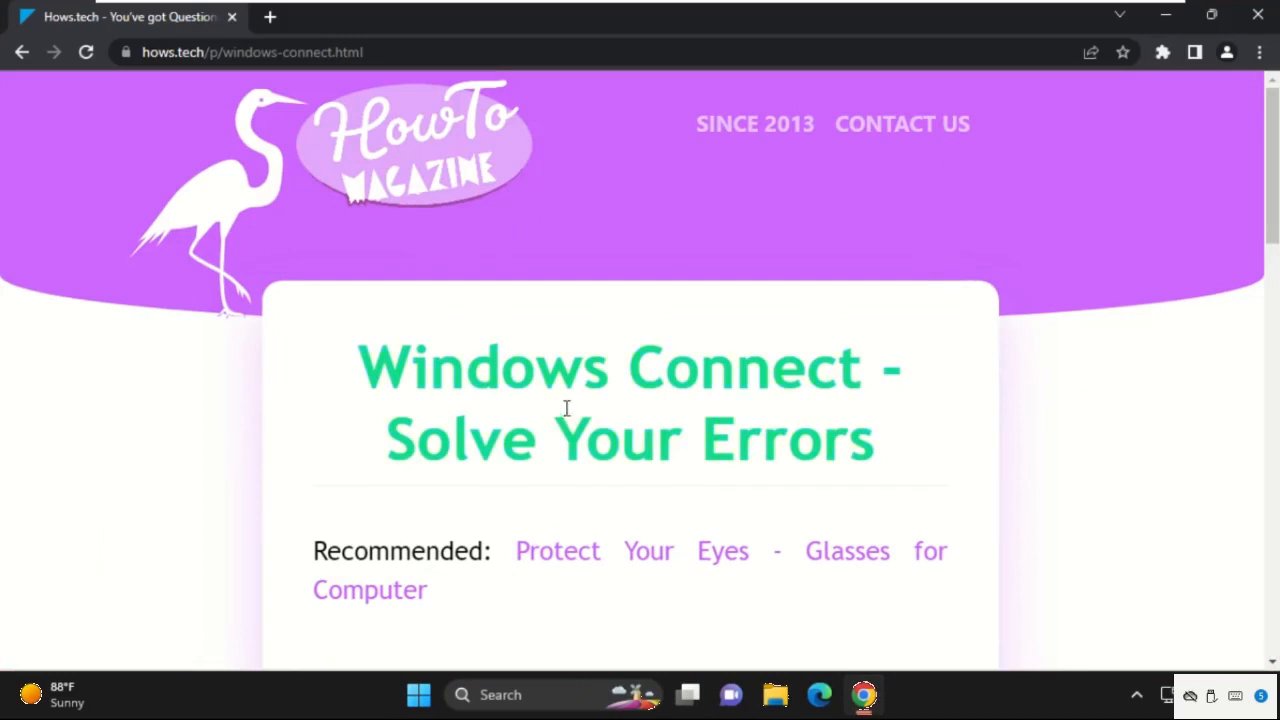
scroll("down", 3)
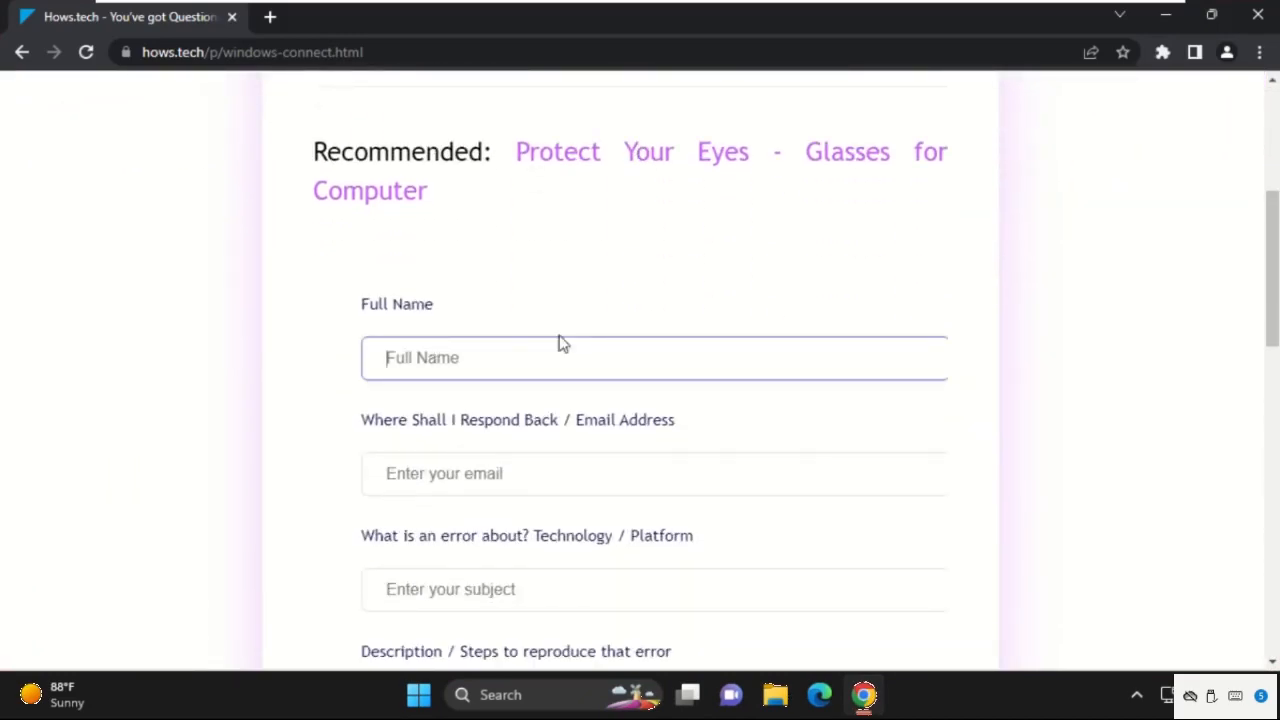
scroll("down", 3)
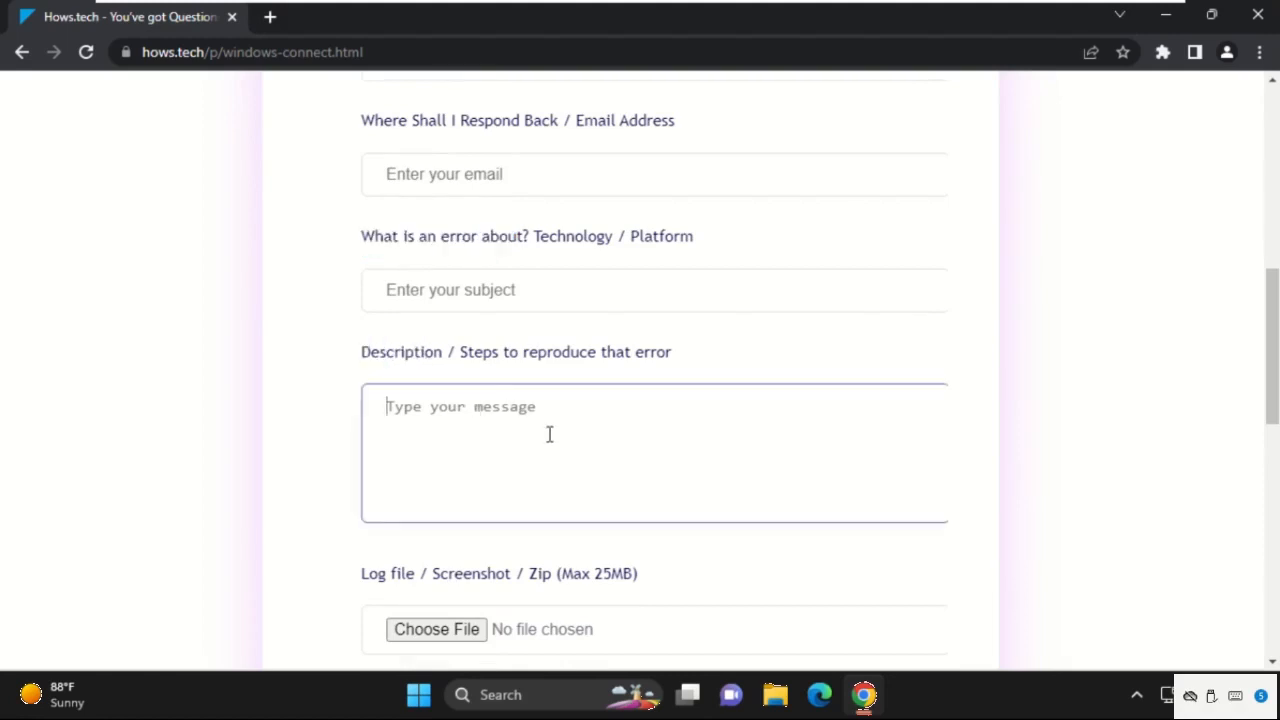
left_click(436, 628)
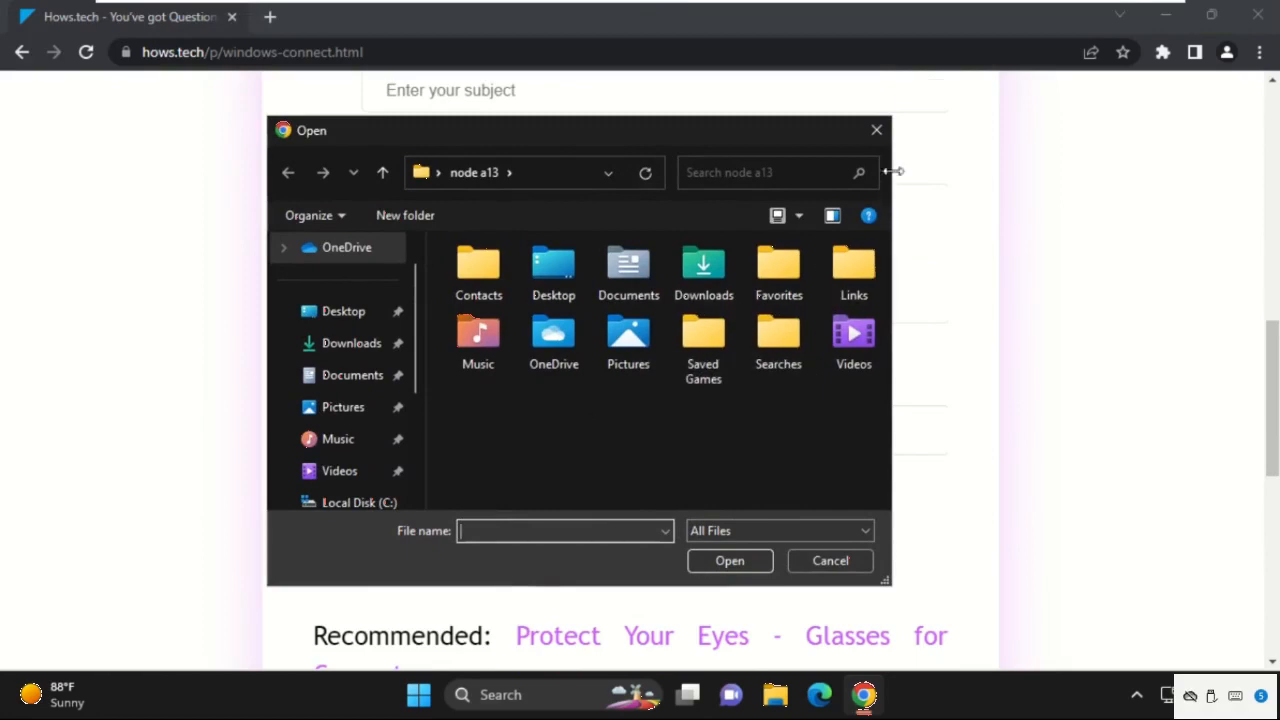
left_click(830, 560)
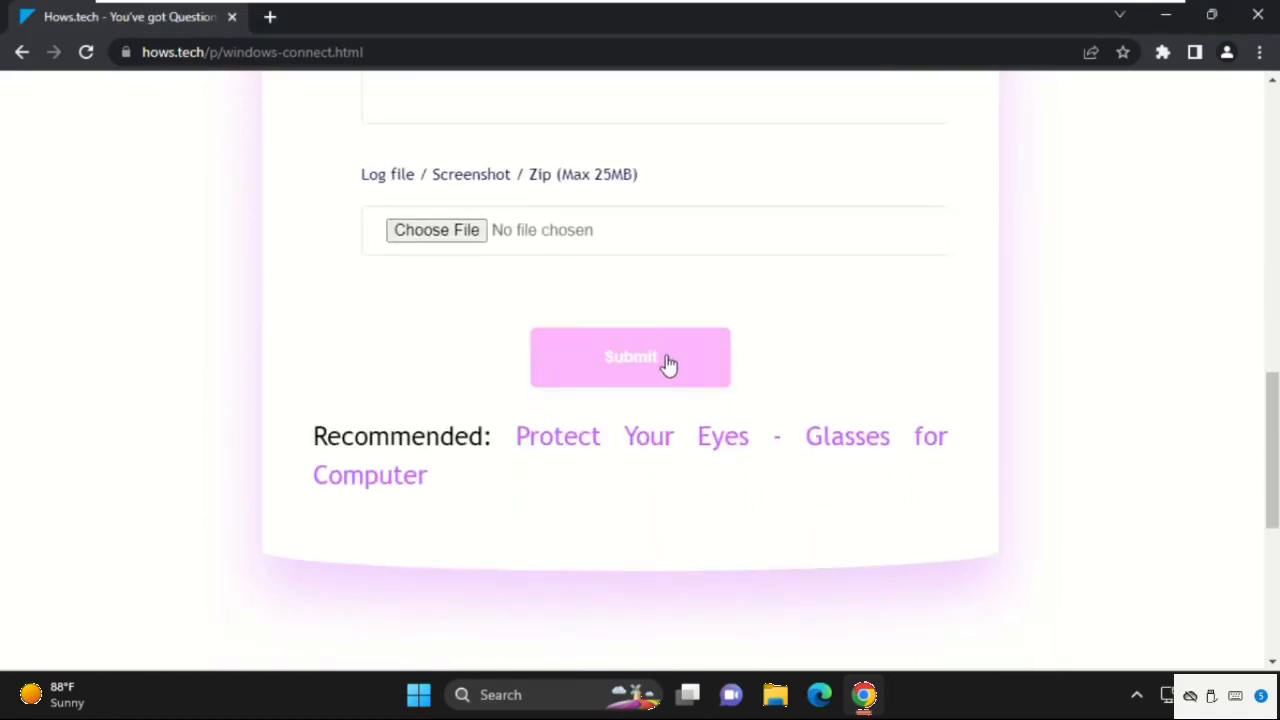
scroll("up", 3)
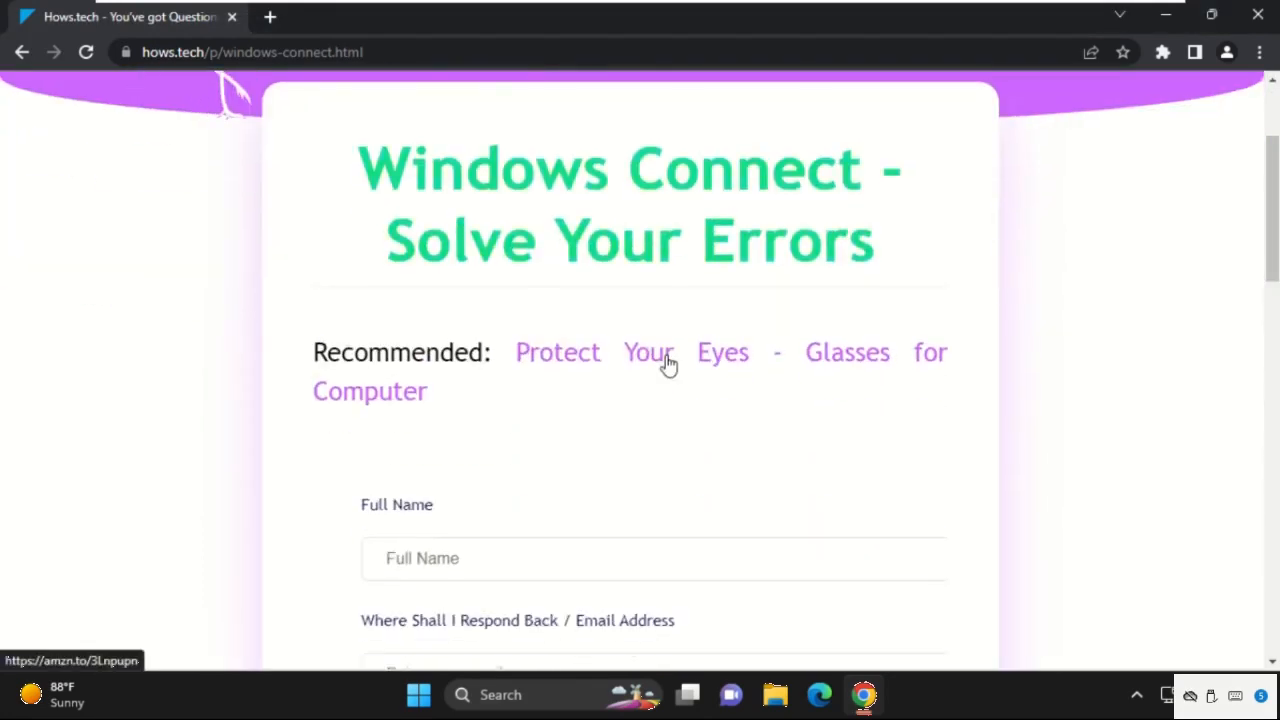